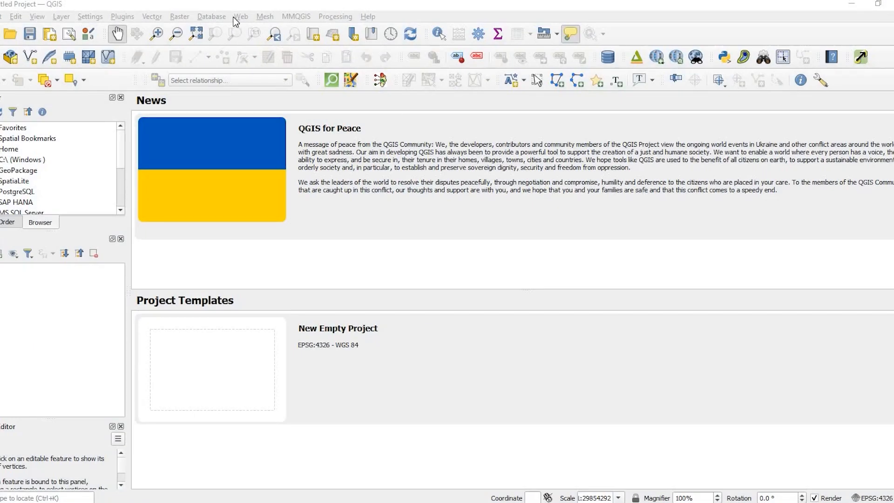
Add the OSM Standard basemap layer through Web > QuickMapServices
{"action": "left_click", "coordinate": [240, 16]}
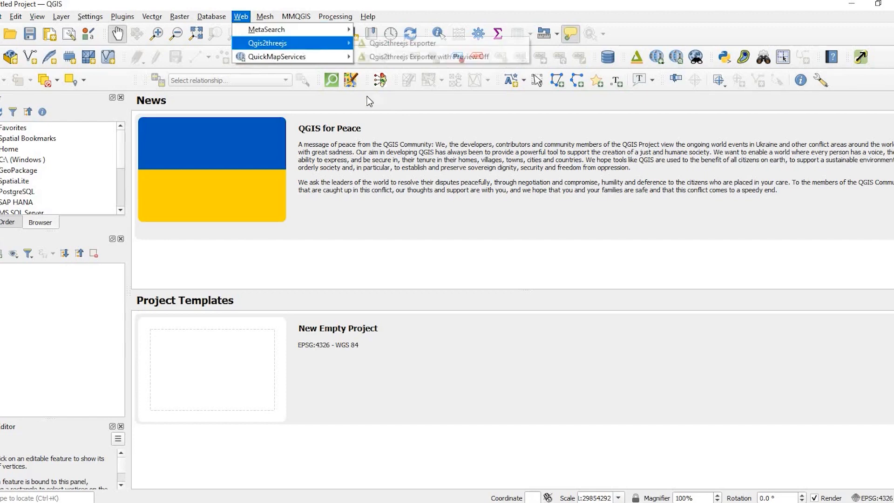
{"action": "mouse_move", "coordinate": [278, 57]}
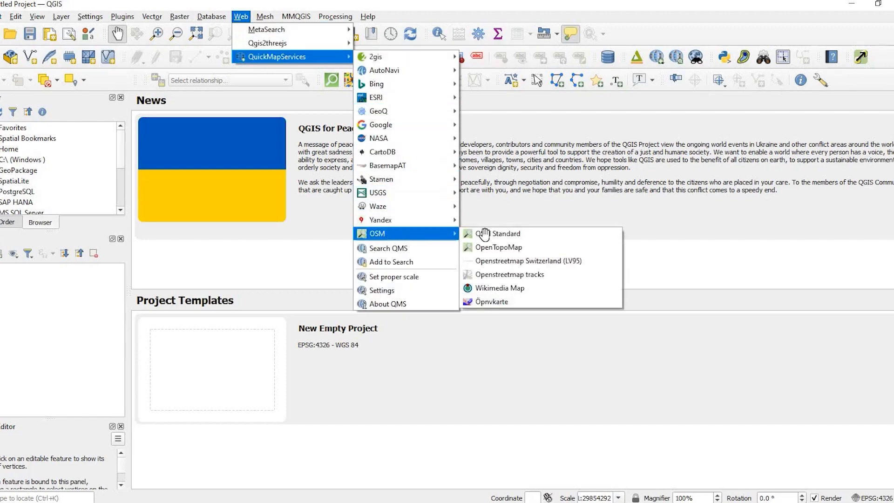
{"action": "left_click", "coordinate": [504, 233]}
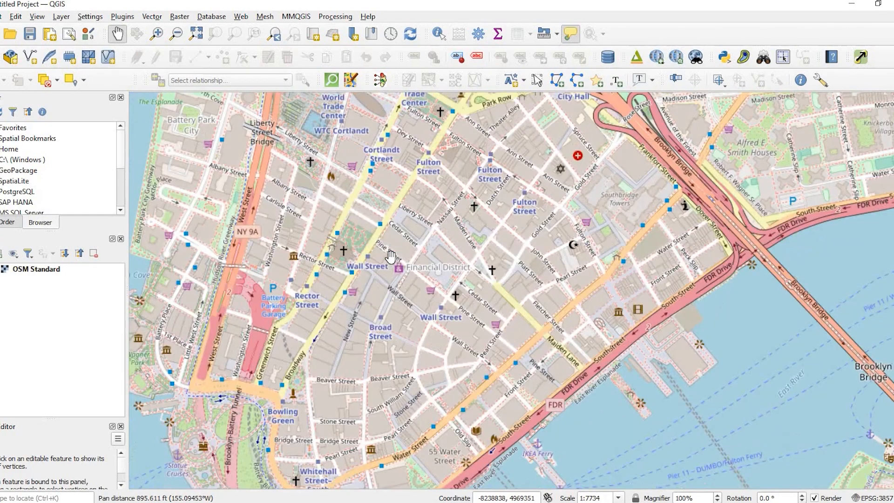
Zoom out and pan to centre Lower Manhattan and the Brooklyn Bridge
{"action": "scroll", "scroll_direction": "down", "scroll_amount": 3}
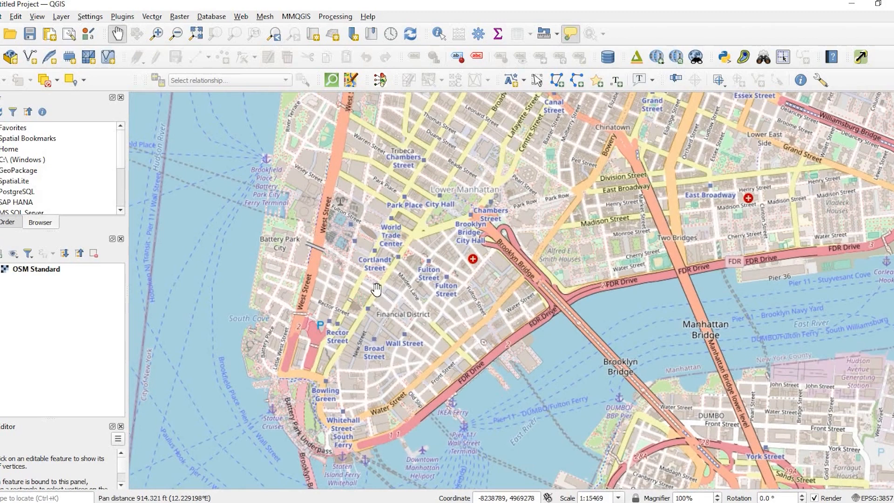
{"action": "left_click_drag", "start_coordinate": [377, 288], "coordinate": [388, 123]}
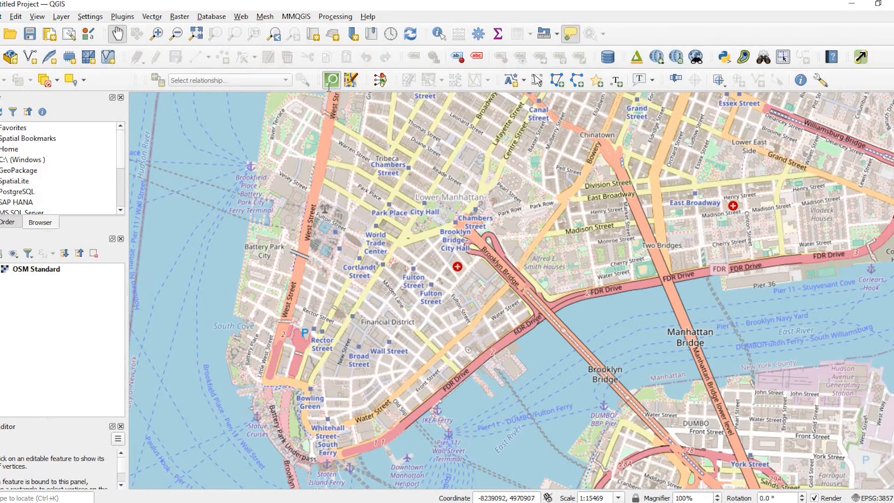
Run a QuickOSM query for key 'building' over the canvas extent, then close QuickOSM
{"action": "left_click", "coordinate": [331, 79]}
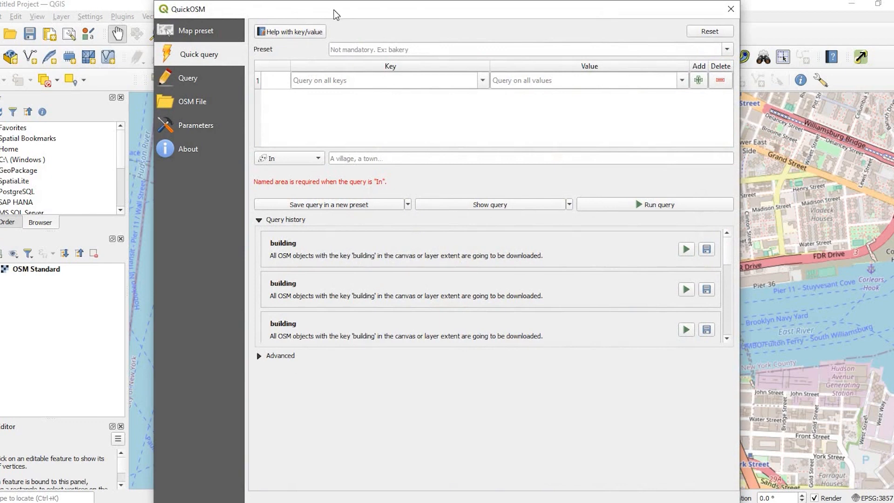
{"action": "mouse_move", "coordinate": [490, 89]}
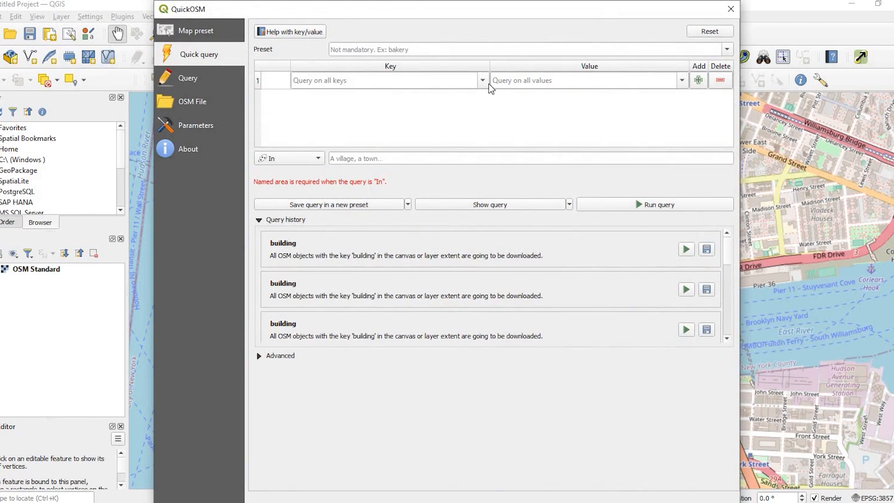
{"action": "left_click", "coordinate": [481, 79]}
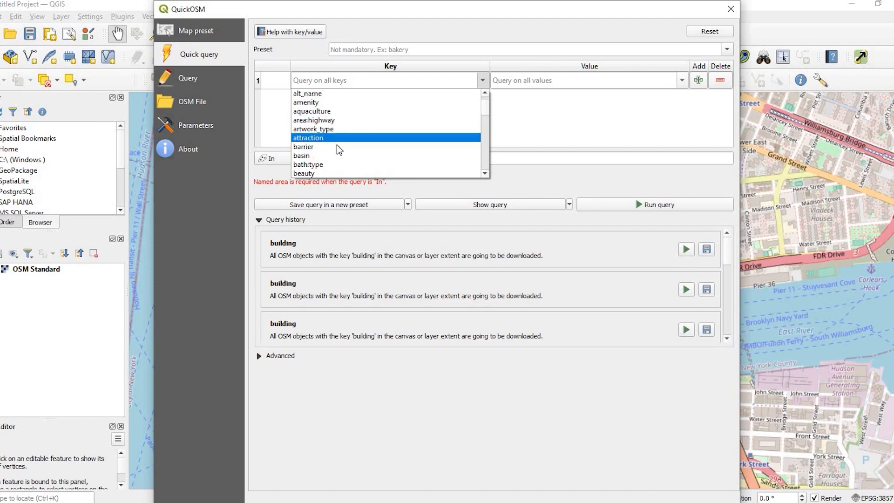
{"action": "scroll", "scroll_direction": "down", "scroll_amount": 3}
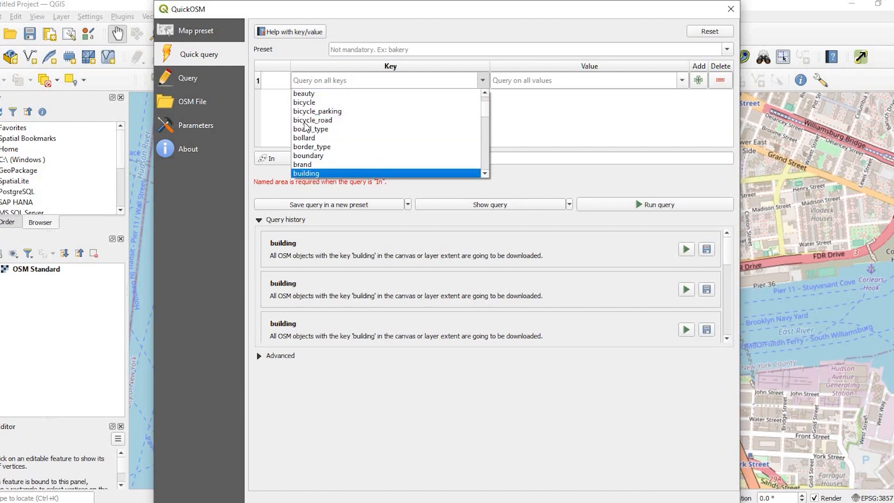
{"action": "left_click", "coordinate": [307, 174]}
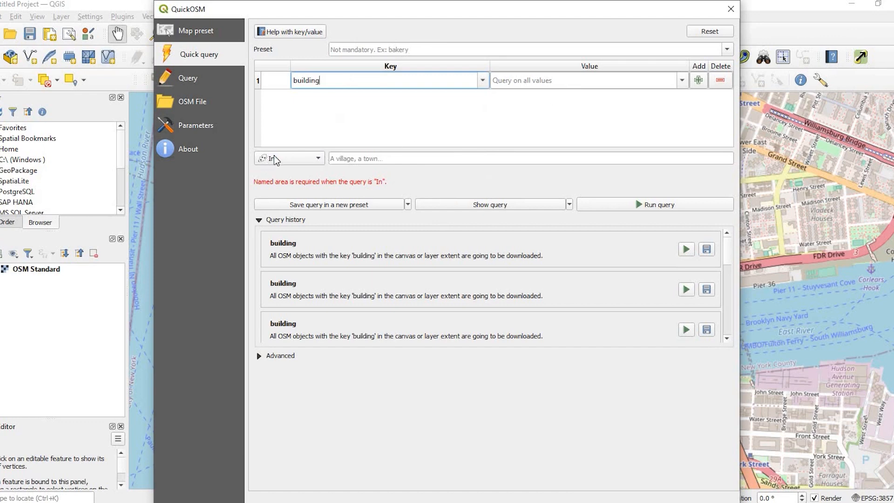
{"action": "left_click", "coordinate": [287, 158]}
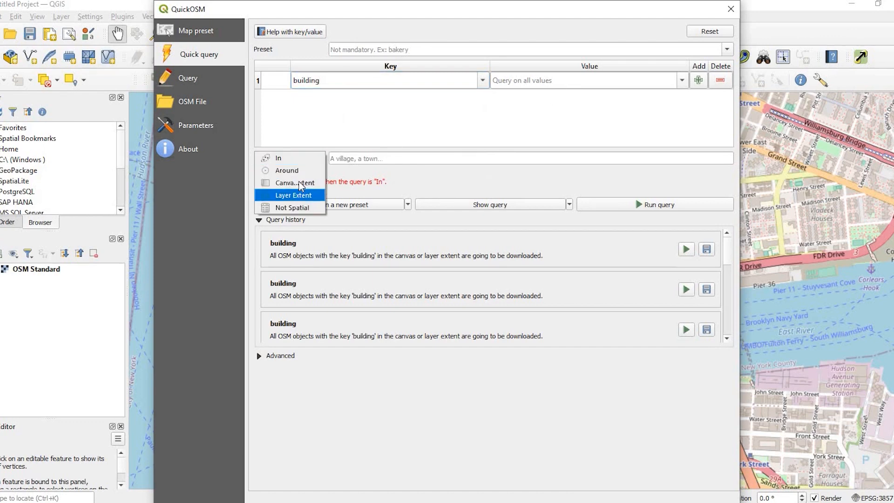
{"action": "left_click", "coordinate": [293, 183]}
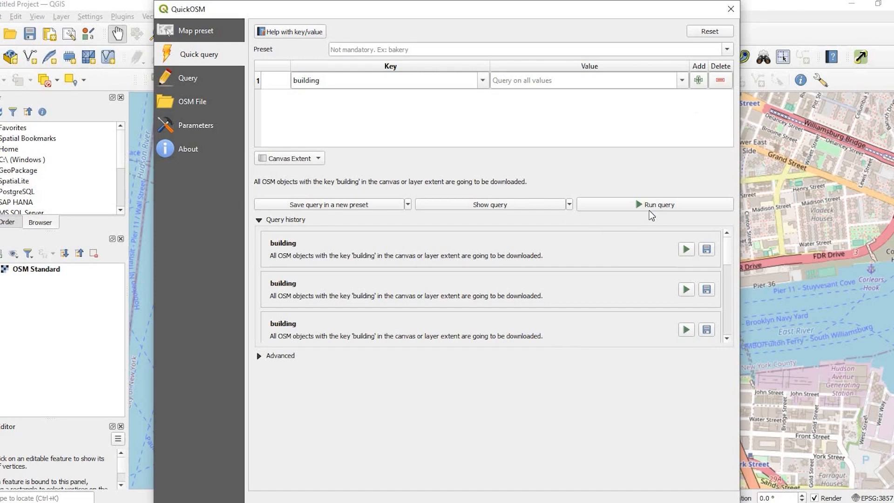
{"action": "left_click", "coordinate": [655, 204]}
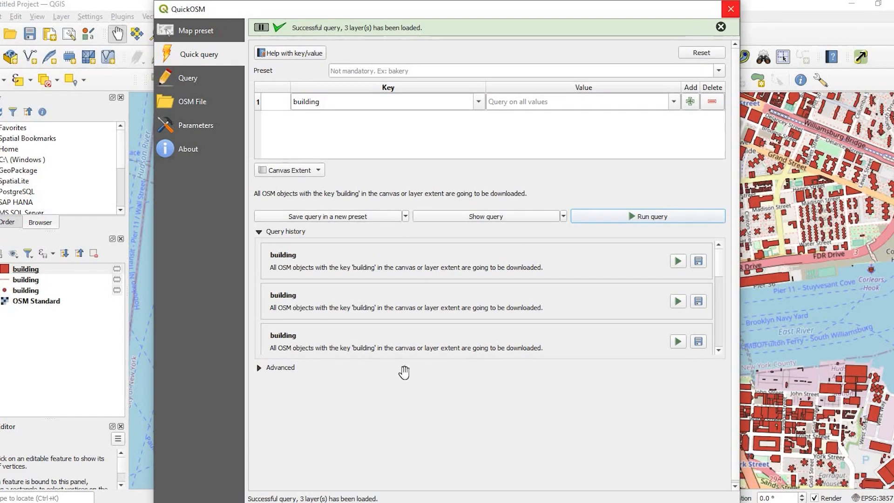
{"action": "left_click", "coordinate": [731, 8]}
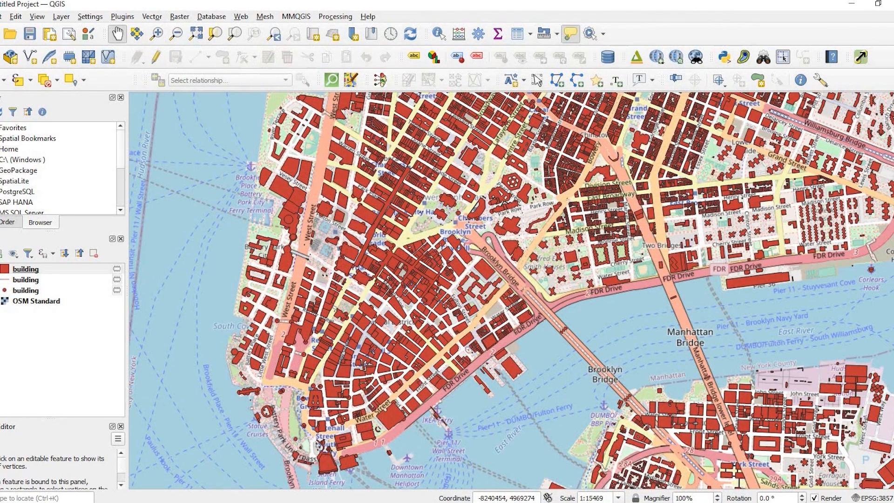
Open the building polygon layer's attribute table and scroll right to the height column
{"action": "left_click", "coordinate": [25, 269]}
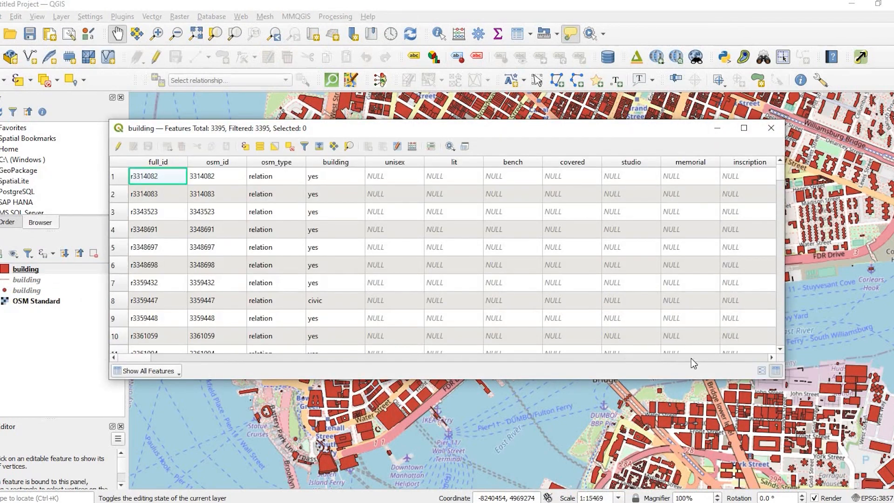
{"action": "scroll", "scroll_direction": "right", "scroll_amount": 3}
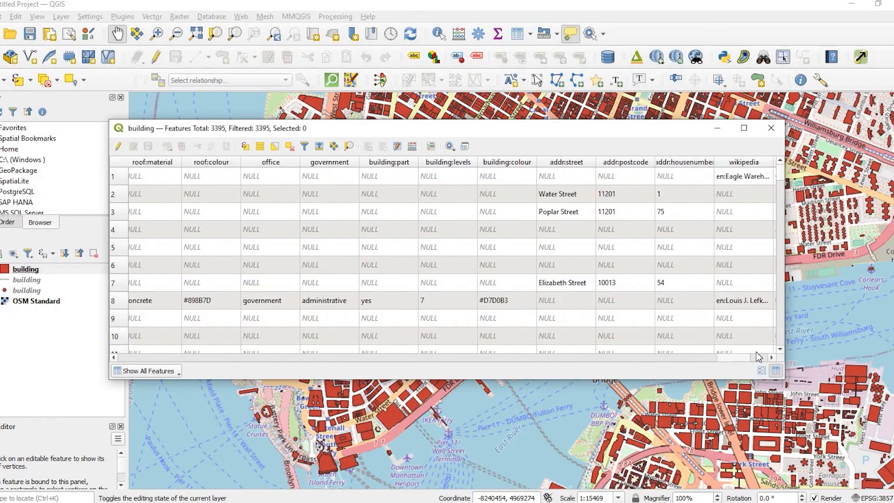
{"action": "scroll", "scroll_direction": "right", "scroll_amount": 3}
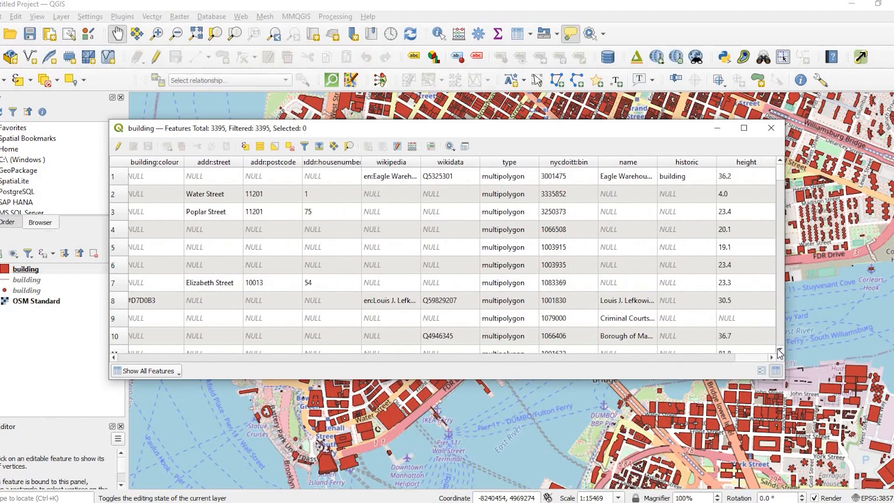
{"action": "mouse_move", "coordinate": [721, 239]}
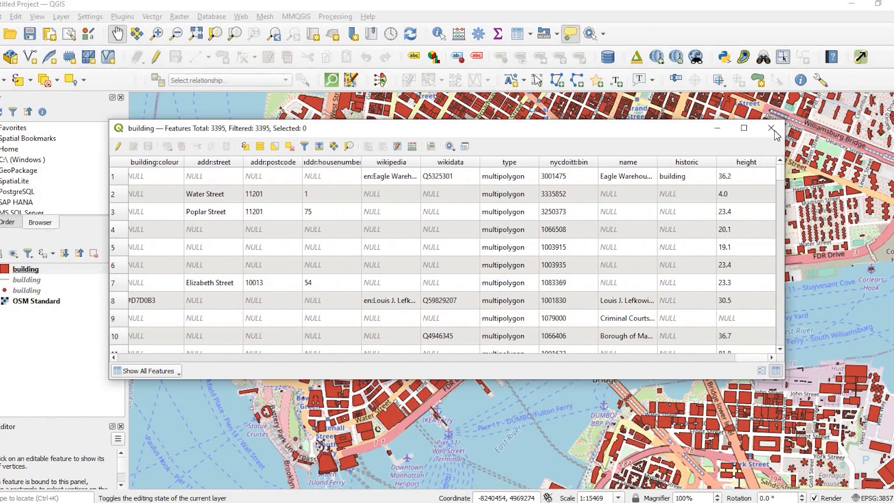
Give the building layer a 3D single symbol with extrusion data-defined by the height field
{"action": "left_click", "coordinate": [772, 127]}
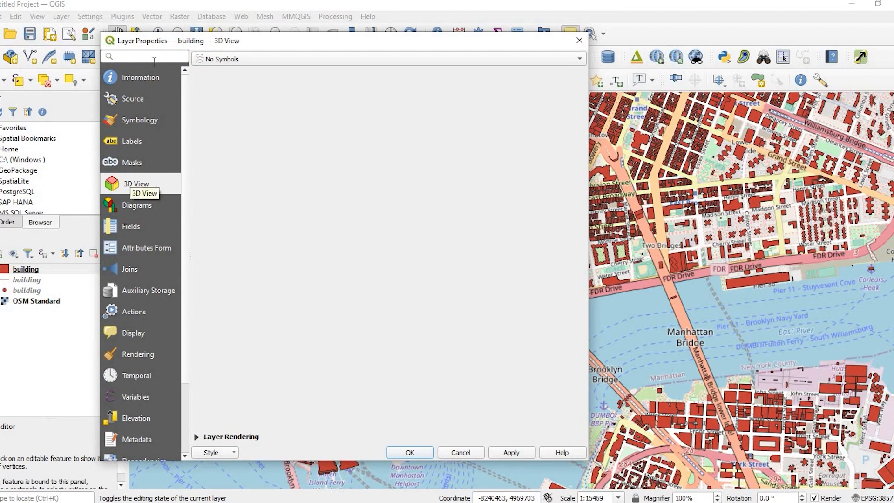
{"action": "mouse_move", "coordinate": [408, 70]}
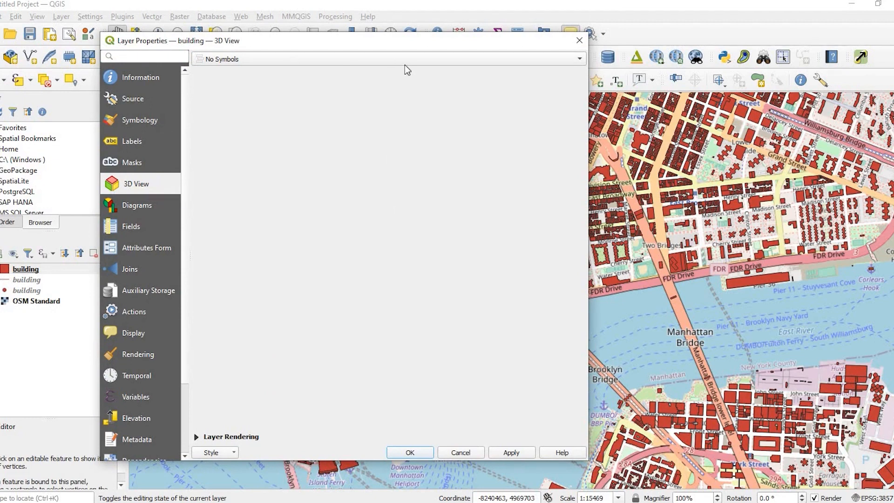
{"action": "mouse_move", "coordinate": [228, 64]}
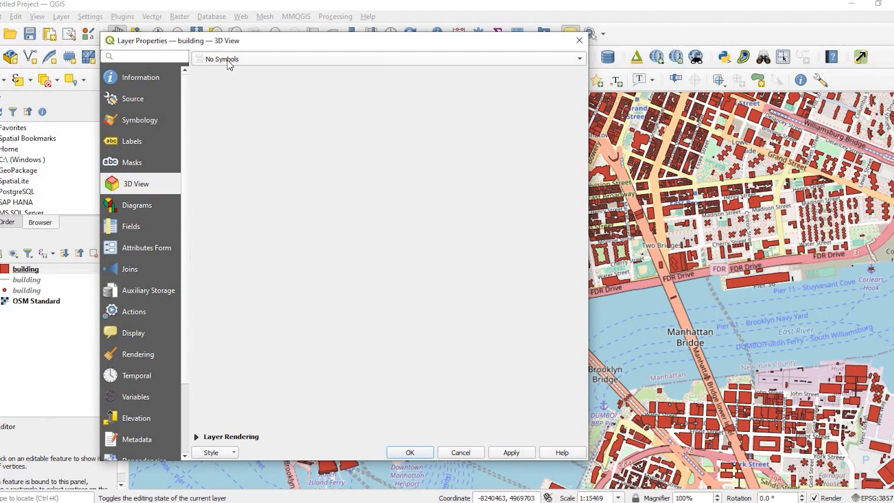
{"action": "left_click", "coordinate": [388, 58]}
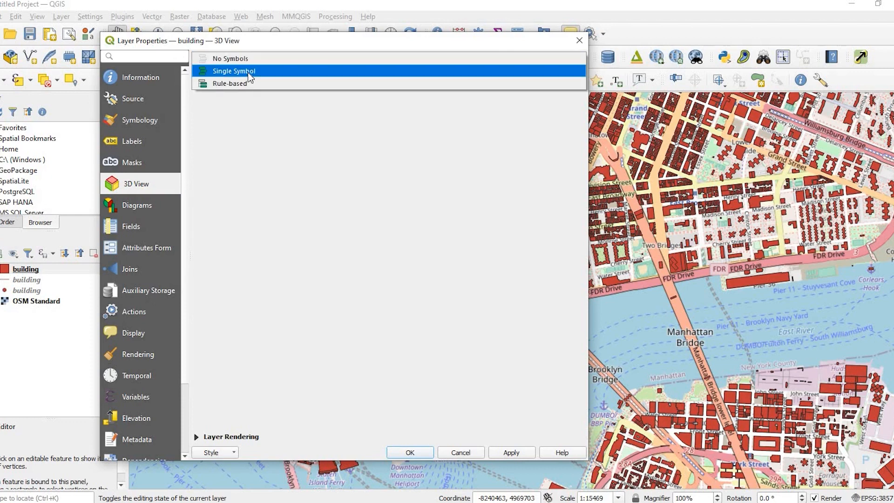
{"action": "left_click", "coordinate": [233, 71]}
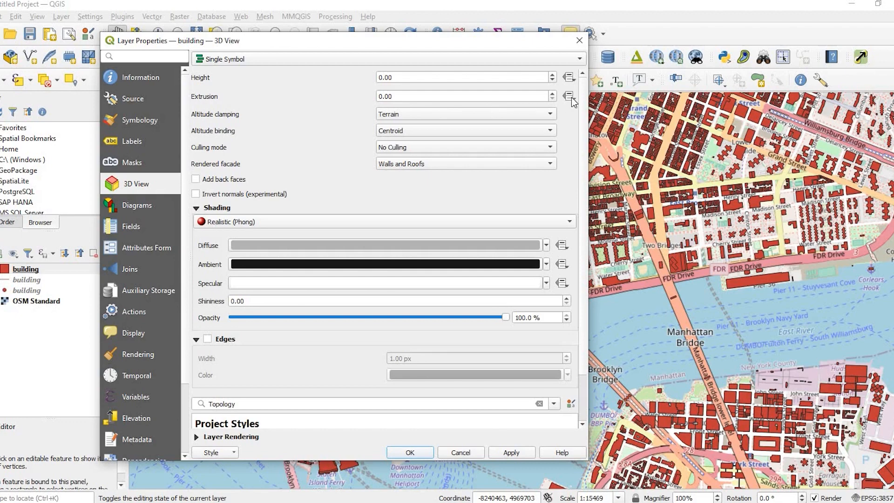
{"action": "mouse_move", "coordinate": [575, 103]}
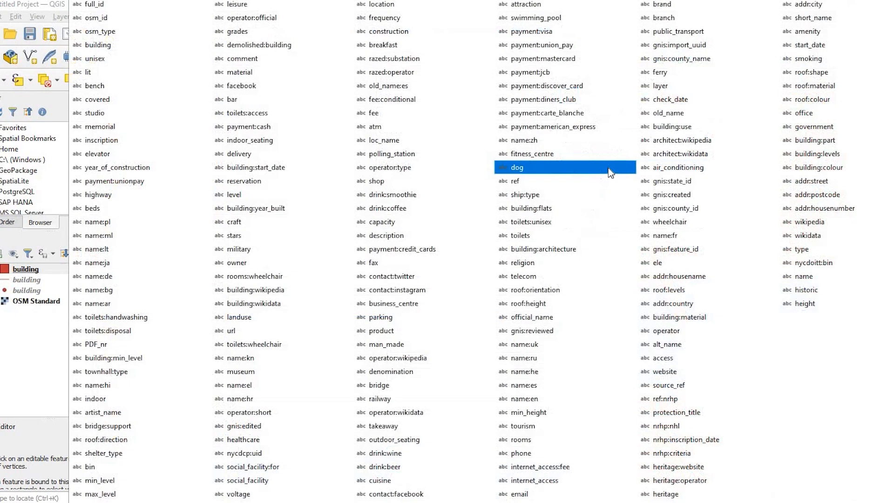
{"action": "mouse_move", "coordinate": [602, 178]}
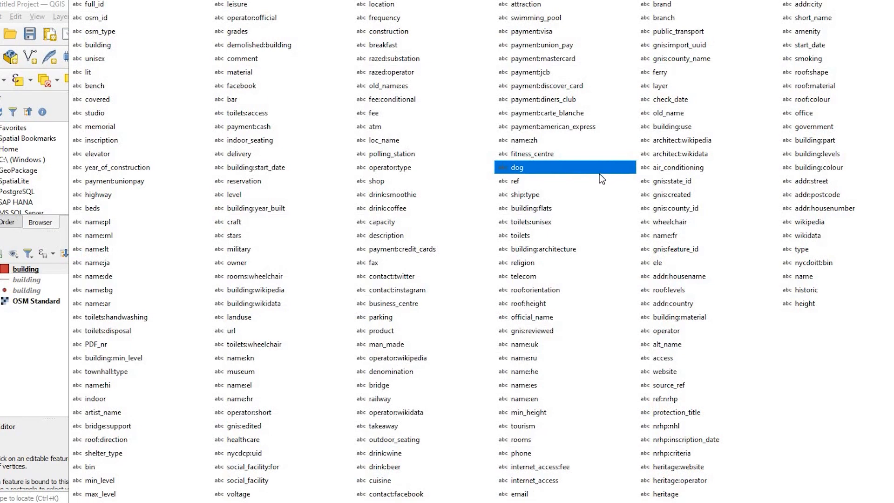
{"action": "mouse_move", "coordinate": [597, 168]}
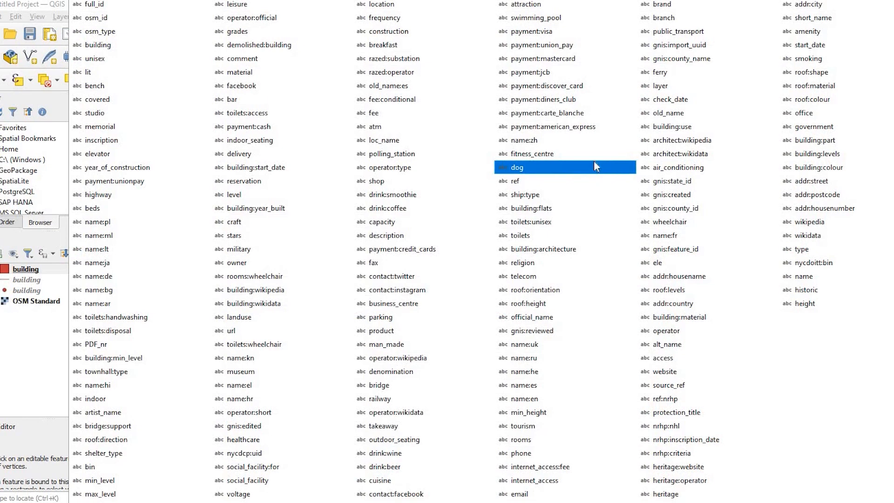
{"action": "left_click", "coordinate": [242, 153]}
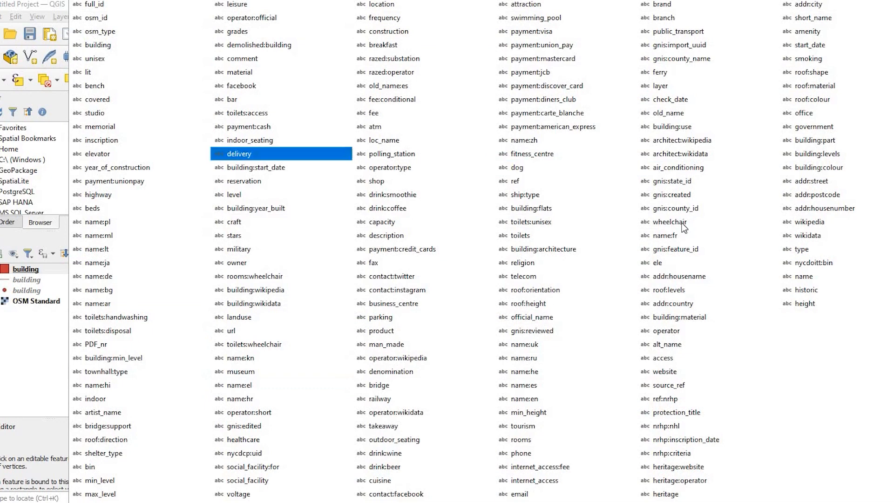
{"action": "left_click", "coordinate": [253, 302]}
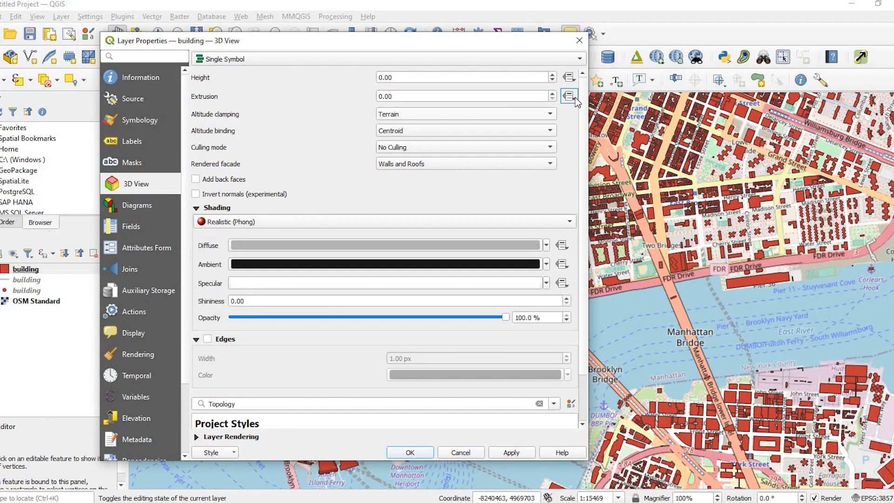
{"action": "left_click", "coordinate": [569, 96]}
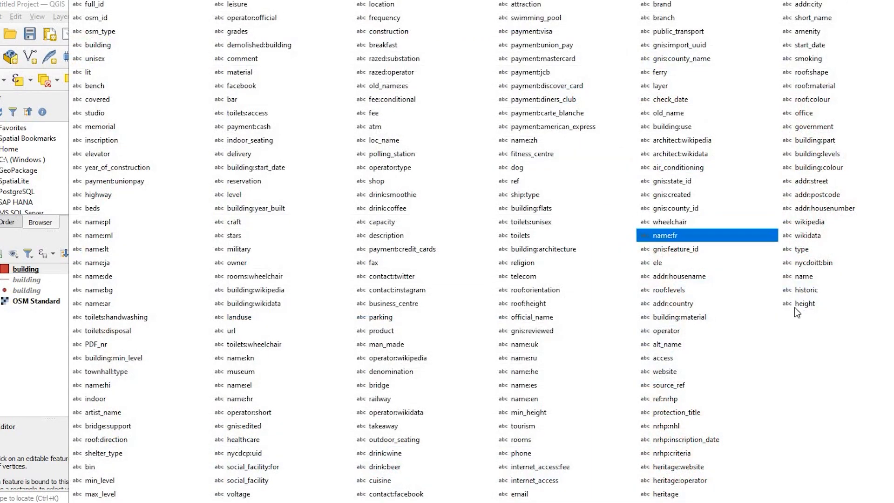
{"action": "left_click", "coordinate": [805, 303]}
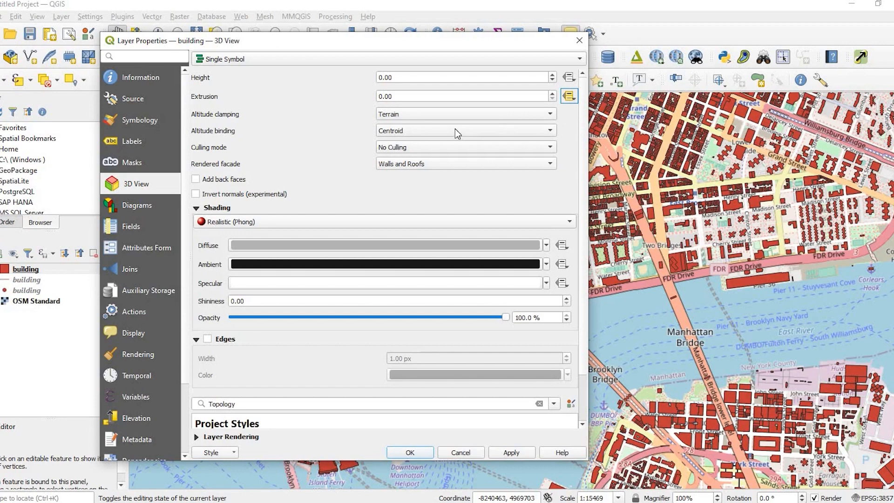
{"action": "mouse_move", "coordinate": [226, 98]}
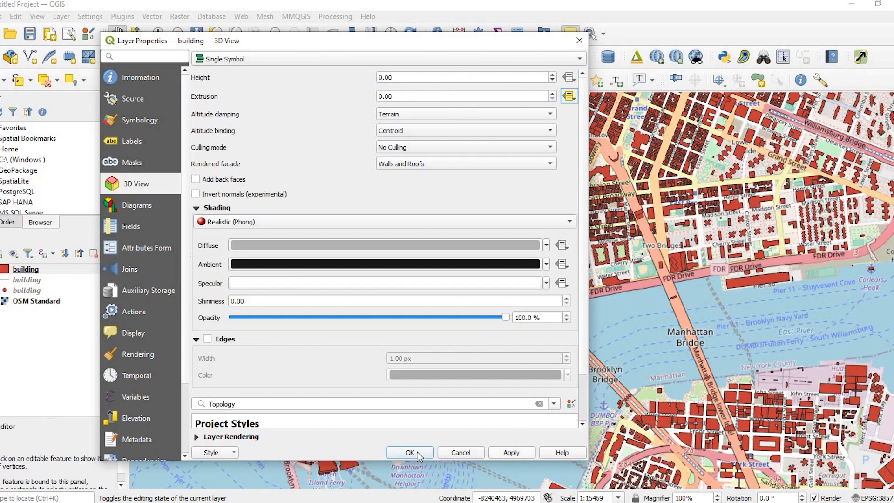
Confirm the 3D settings with OK and close Layer Properties
{"action": "left_click", "coordinate": [409, 452]}
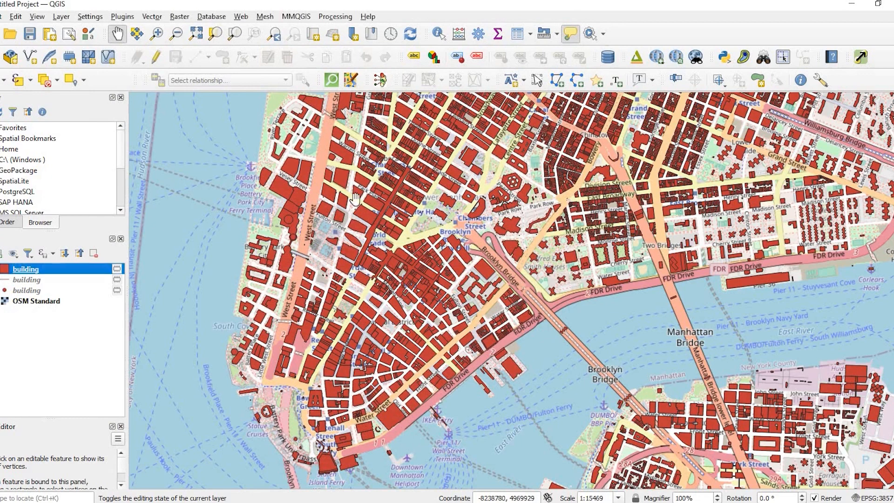
{"action": "mouse_move", "coordinate": [517, 160]}
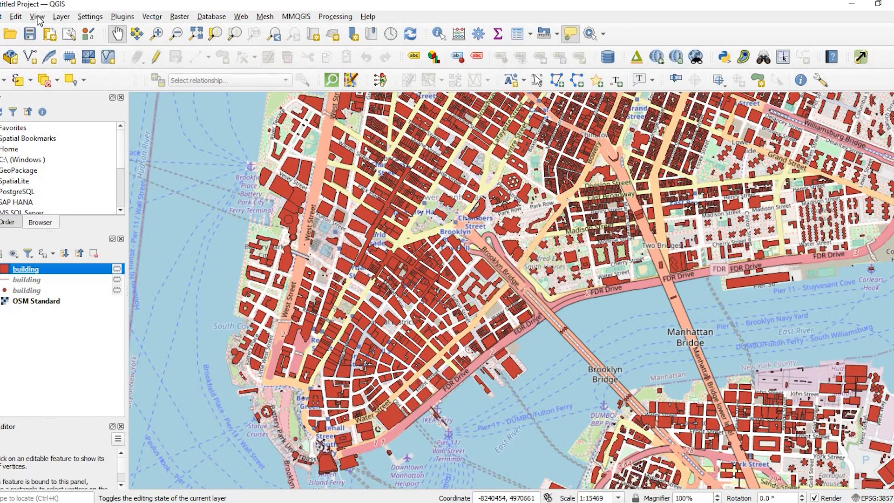
Open the View menu to begin creating a new 3D map view
{"action": "left_click", "coordinate": [36, 16]}
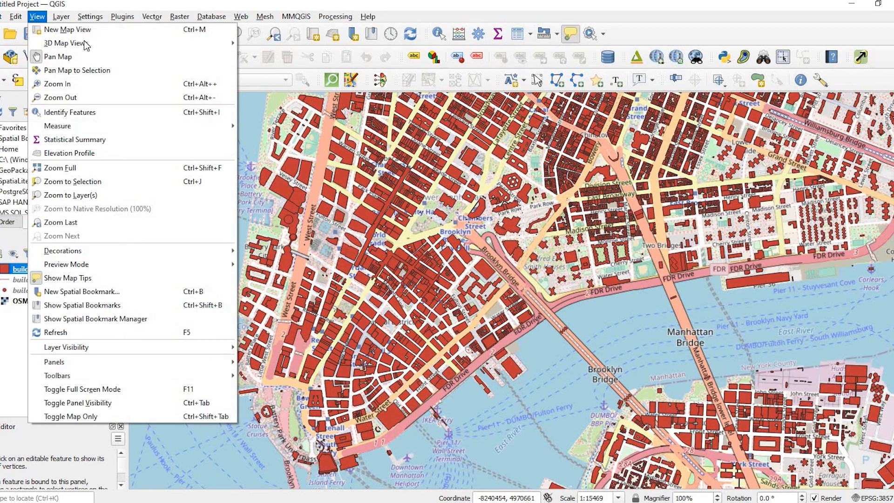
{"action": "mouse_move", "coordinate": [65, 43]}
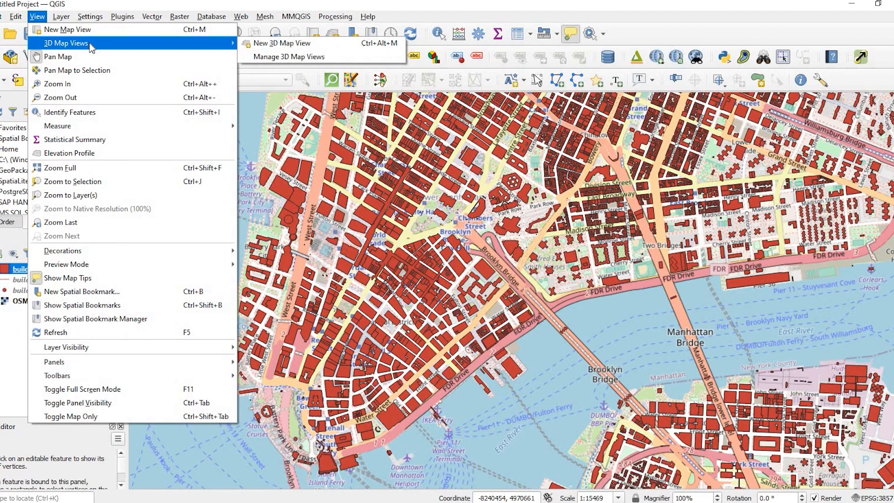
{"action": "mouse_move", "coordinate": [279, 43]}
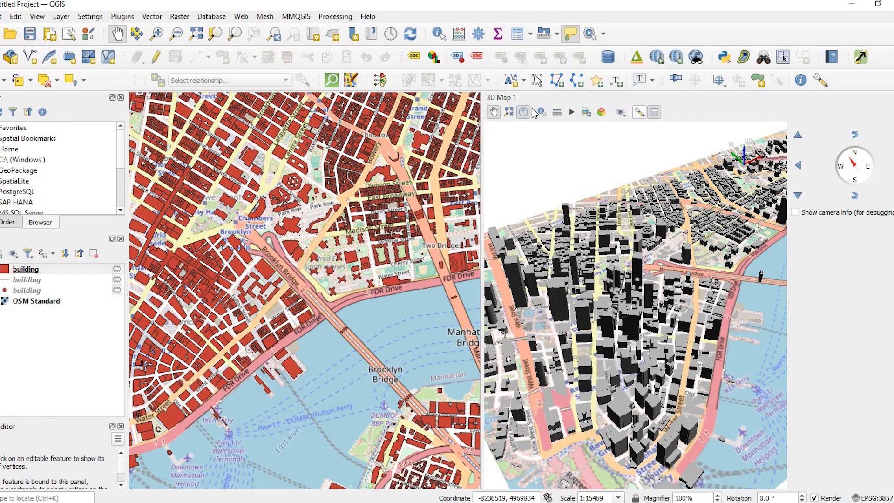
{"action": "mouse_move", "coordinate": [541, 112]}
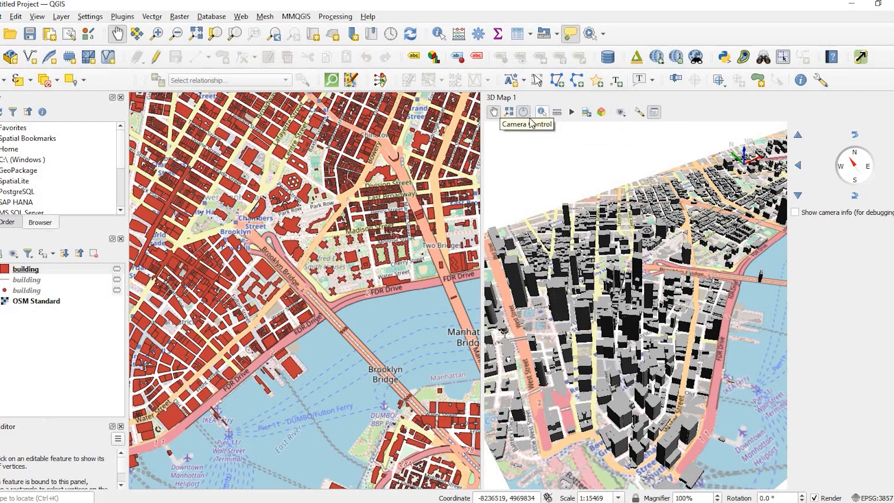
{"action": "mouse_move", "coordinate": [541, 112]}
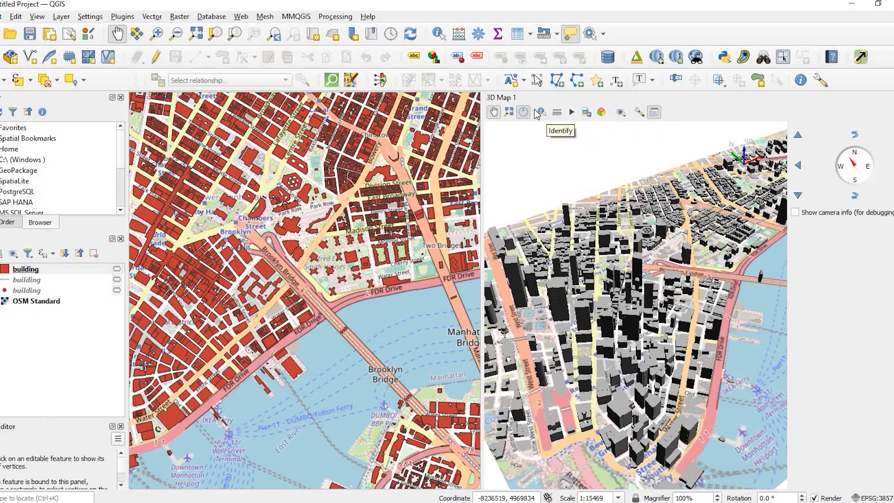
{"action": "mouse_move", "coordinate": [638, 117]}
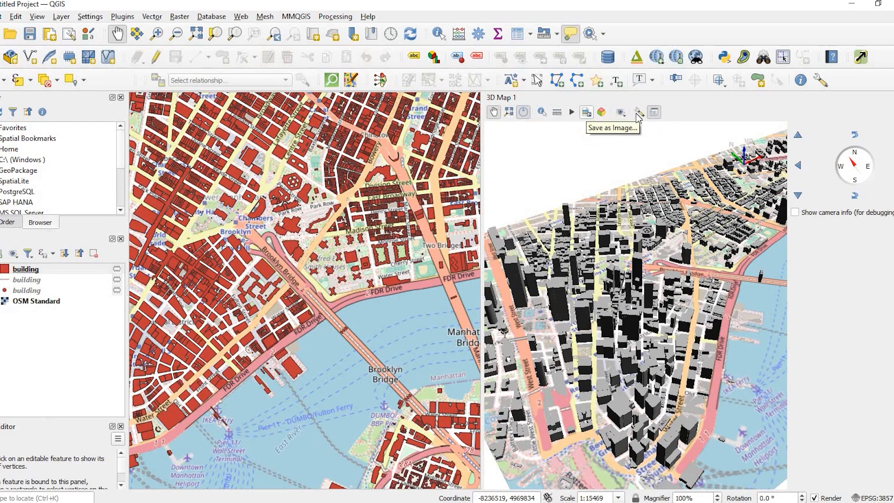
{"action": "mouse_move", "coordinate": [557, 112]}
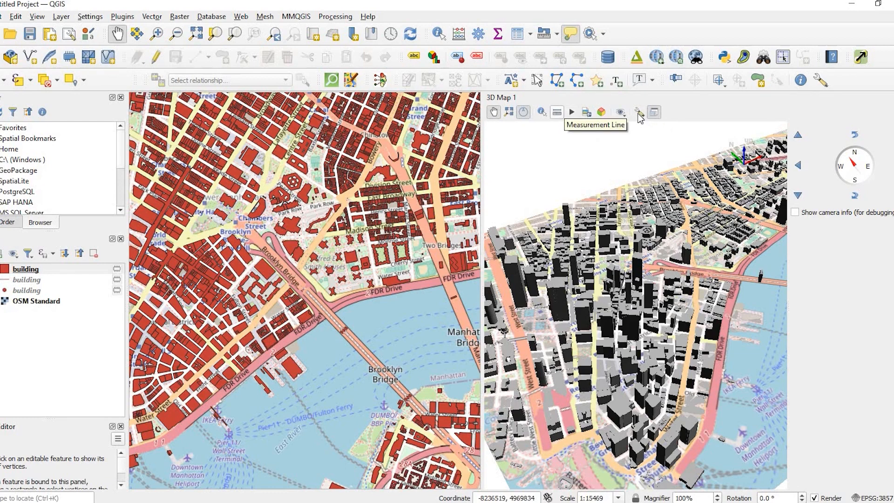
Bring up the 3D map view's Options menu with its camera-sync settings
{"action": "left_click", "coordinate": [639, 112]}
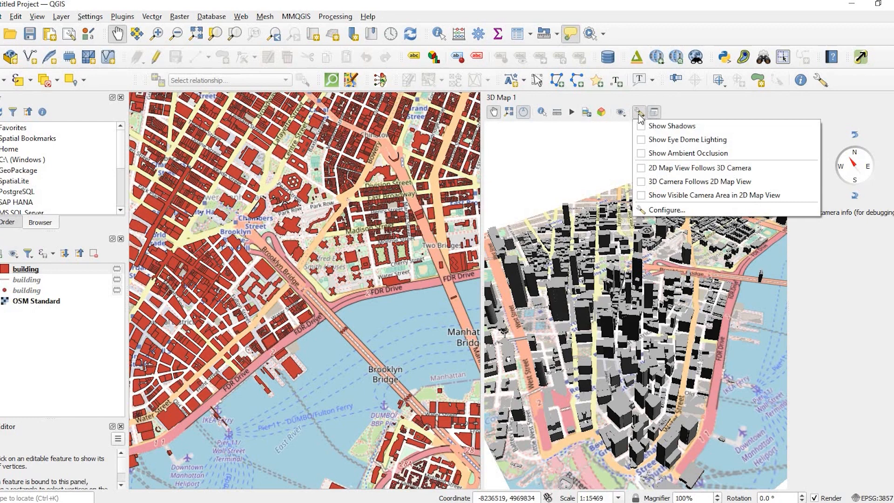
{"action": "left_click", "coordinate": [639, 112]}
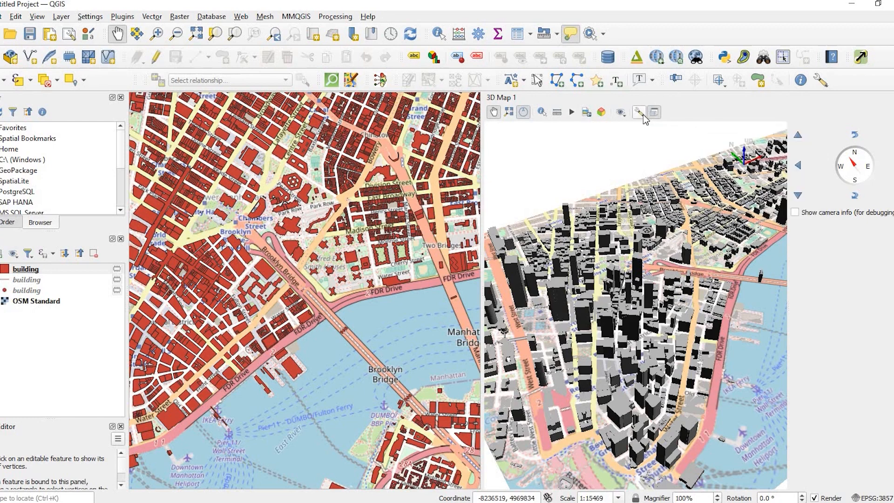
{"action": "left_click", "coordinate": [638, 112]}
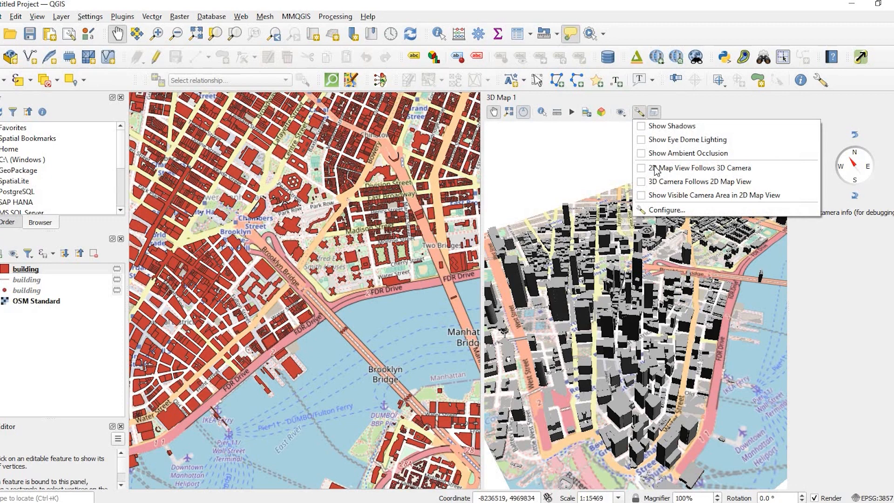
{"action": "mouse_move", "coordinate": [700, 182]}
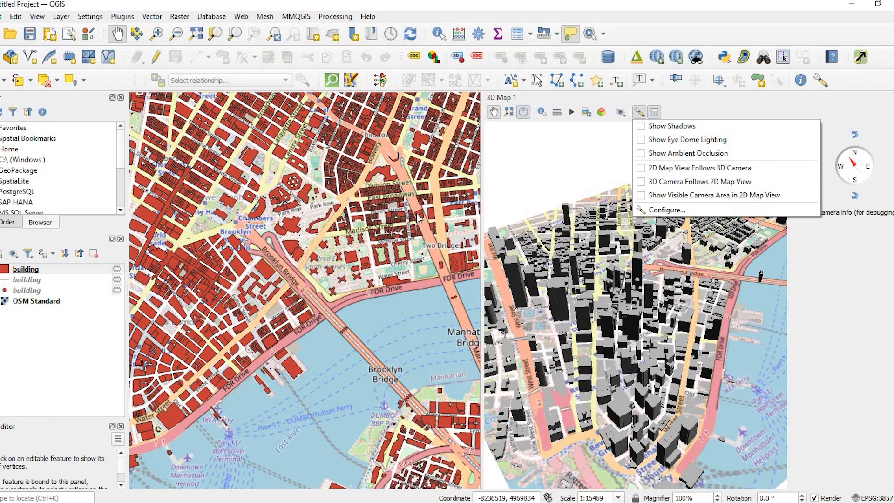
{"action": "mouse_move", "coordinate": [645, 185]}
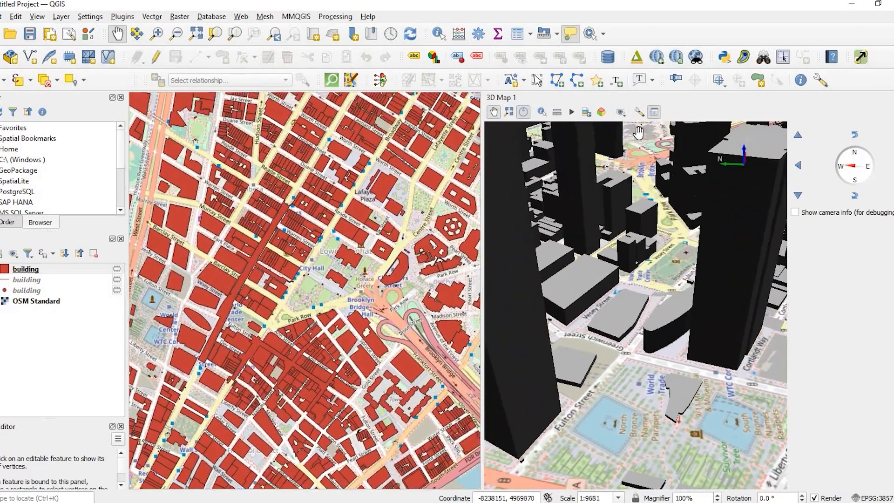
Switch the 3D view sync option to '3D Camera Follows 2D Map View'
{"action": "left_click", "coordinate": [639, 112]}
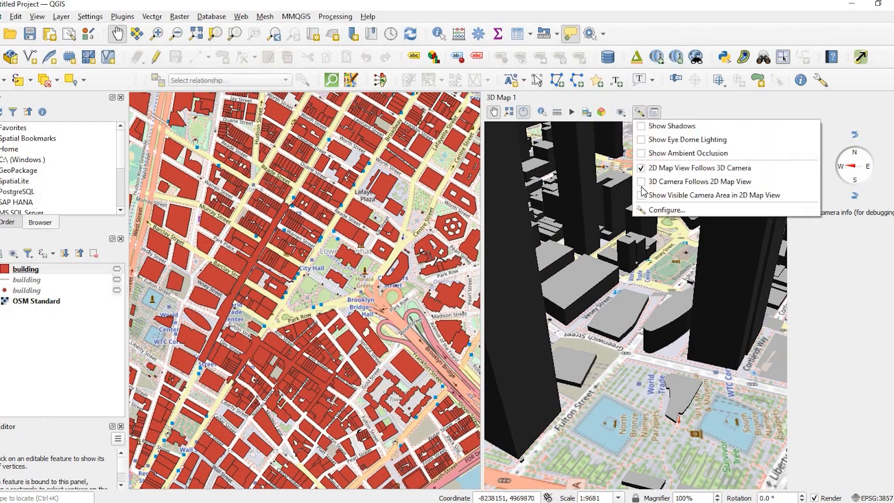
{"action": "left_click", "coordinate": [639, 111]}
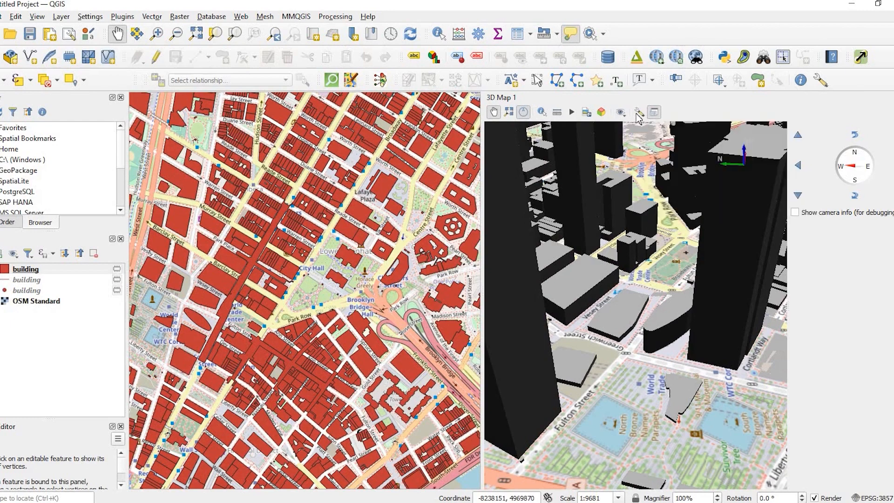
{"action": "left_click", "coordinate": [639, 112]}
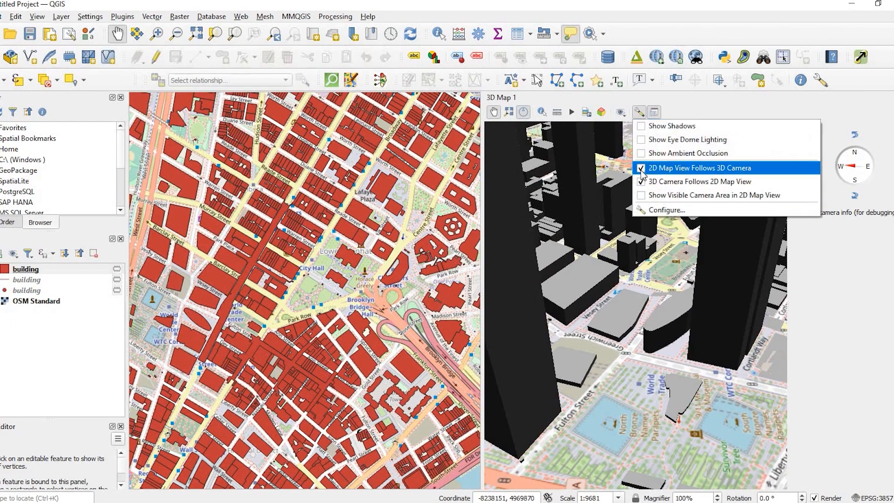
{"action": "left_click", "coordinate": [699, 168]}
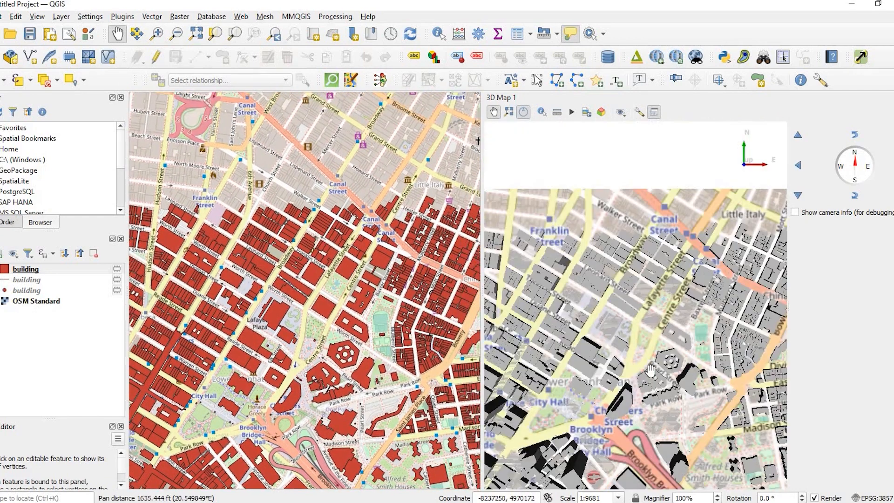
{"action": "mouse_move", "coordinate": [606, 279]}
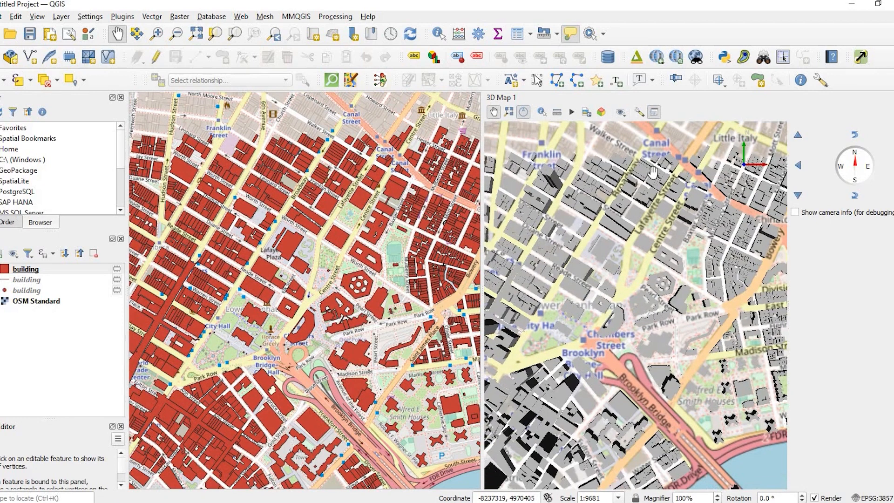
{"action": "left_click", "coordinate": [621, 112]}
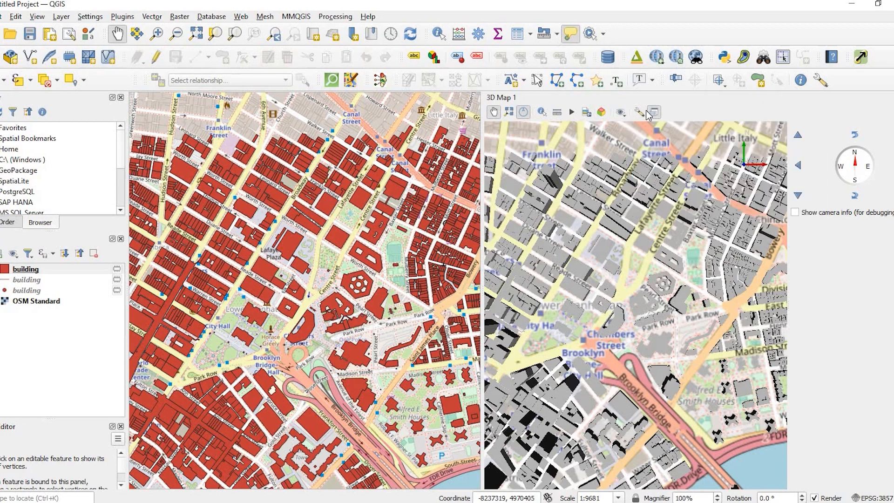
Open the 3D map configuration and move from Terrain to the Lights page
{"action": "left_click", "coordinate": [639, 113]}
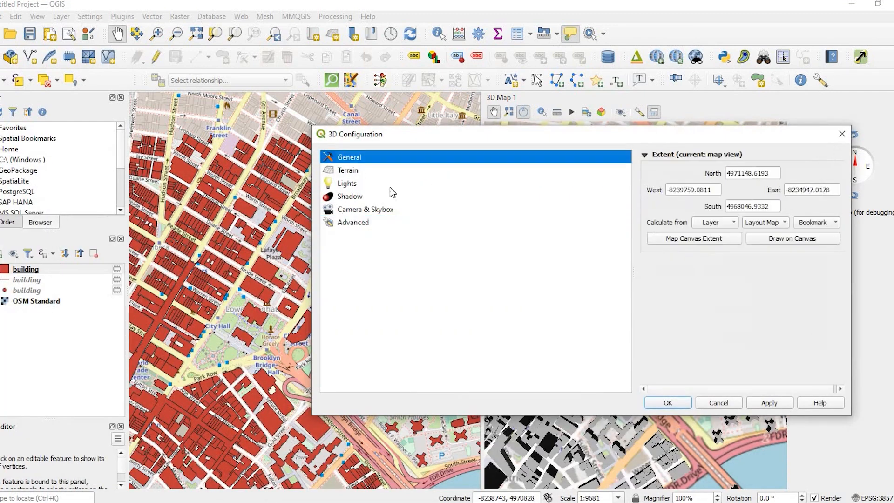
{"action": "mouse_move", "coordinate": [344, 174]}
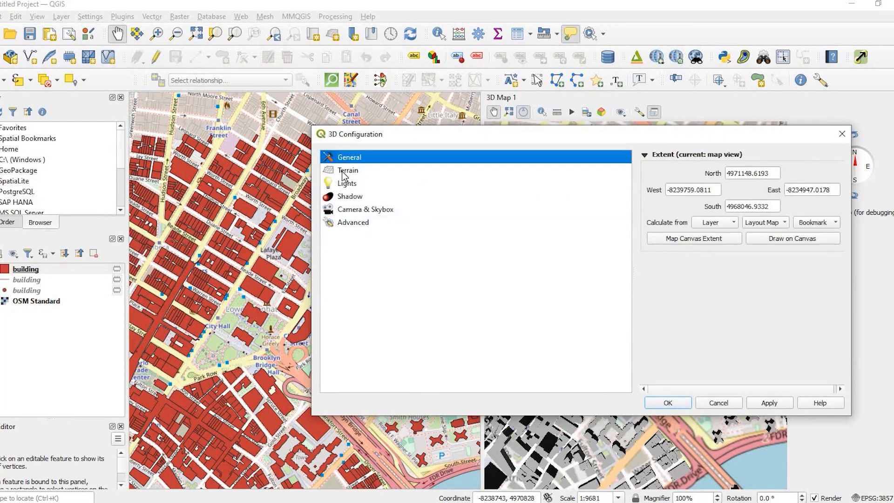
{"action": "left_click", "coordinate": [348, 170]}
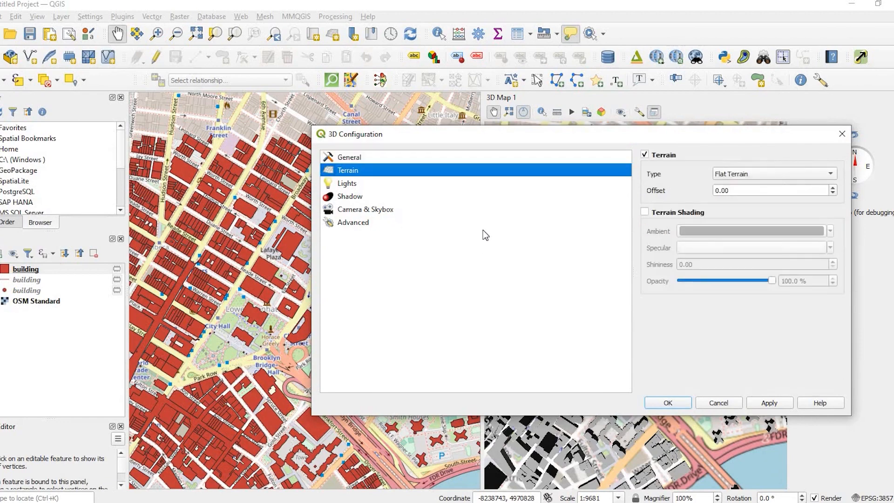
{"action": "mouse_move", "coordinate": [352, 183]}
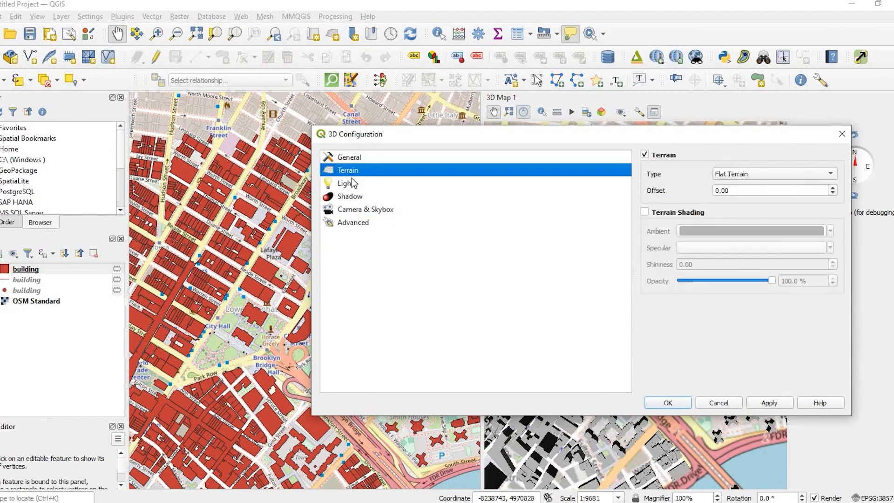
{"action": "left_click", "coordinate": [346, 183]}
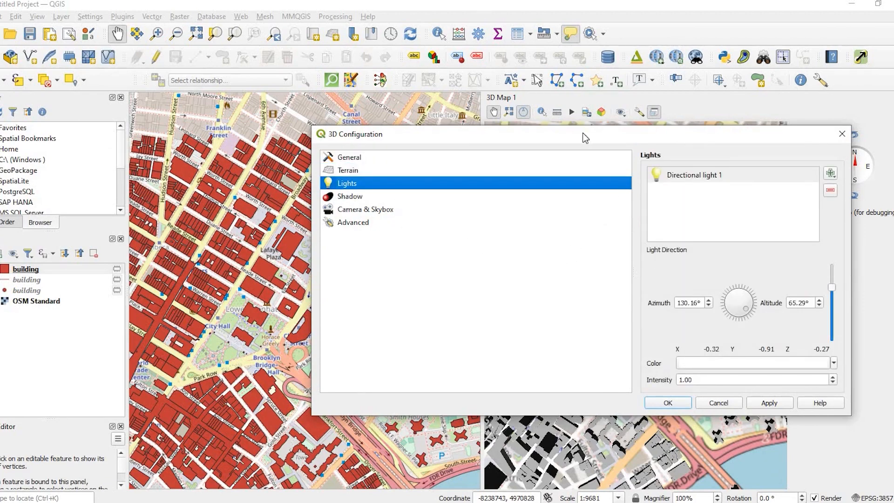
{"action": "mouse_move", "coordinate": [666, 183]}
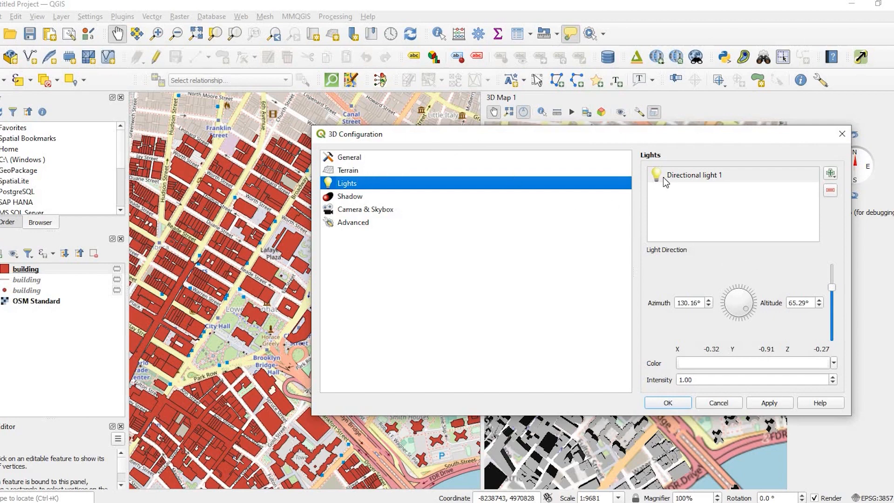
{"action": "mouse_move", "coordinate": [354, 198]}
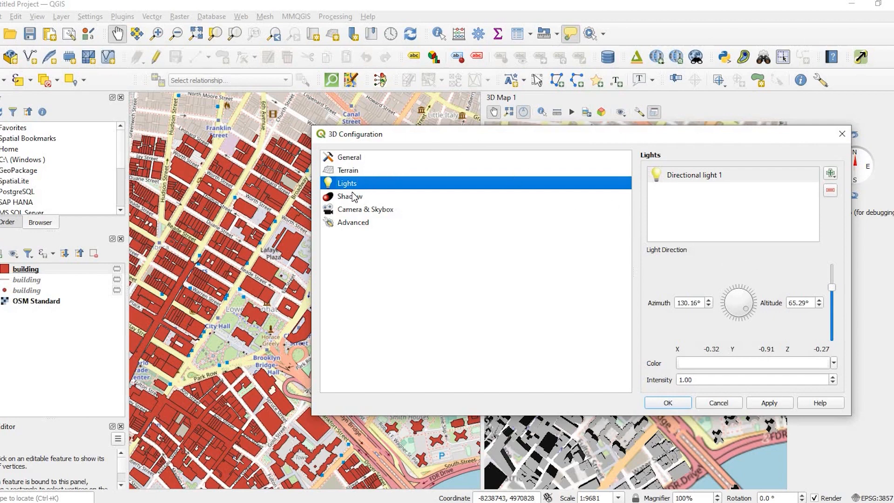
{"action": "mouse_move", "coordinate": [834, 161]}
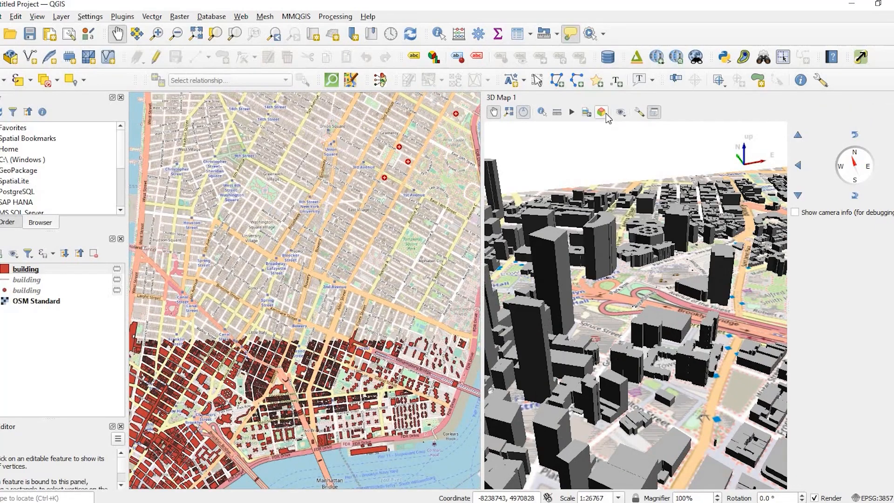
{"action": "mouse_move", "coordinate": [654, 112]}
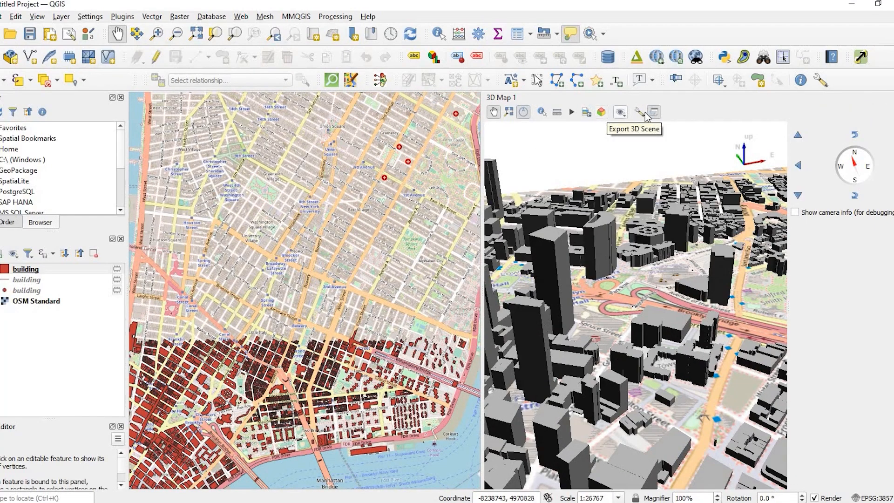
Close the 3D Configuration dialog to show the FDR Drive waterfront buildings
{"action": "left_click", "coordinate": [638, 112]}
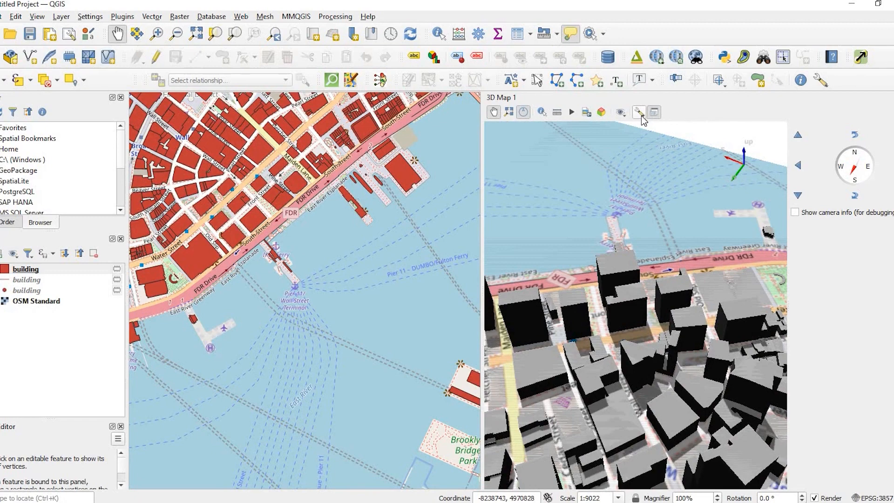
Set the 3D scene's directional light azimuth to 322° and apply it
{"action": "left_click", "coordinate": [638, 112]}
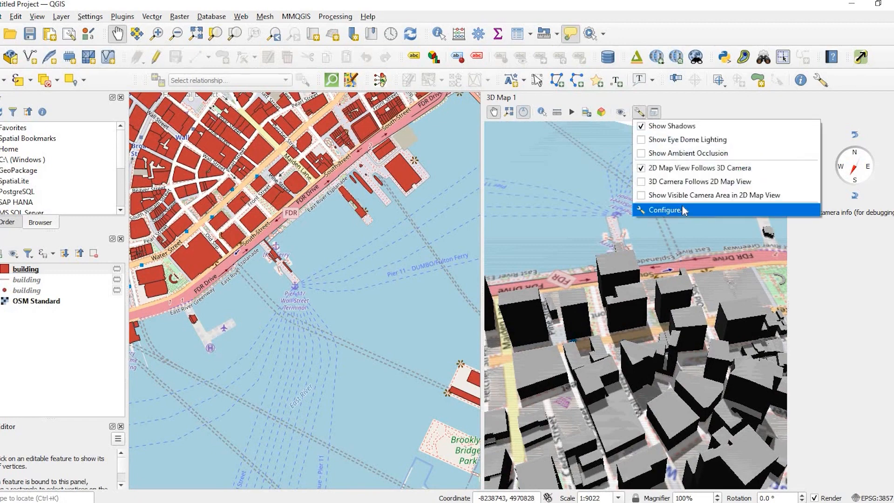
{"action": "left_click", "coordinate": [665, 210]}
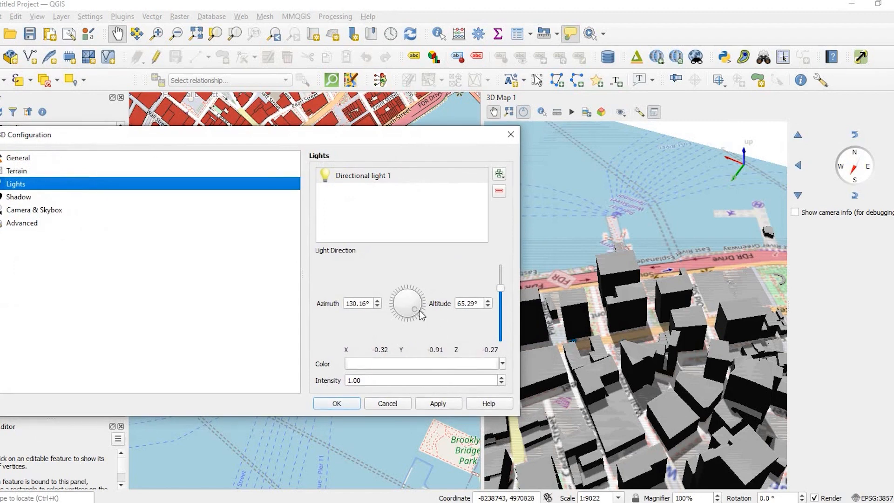
{"action": "left_click_drag", "start_coordinate": [418, 314], "coordinate": [408, 293]}
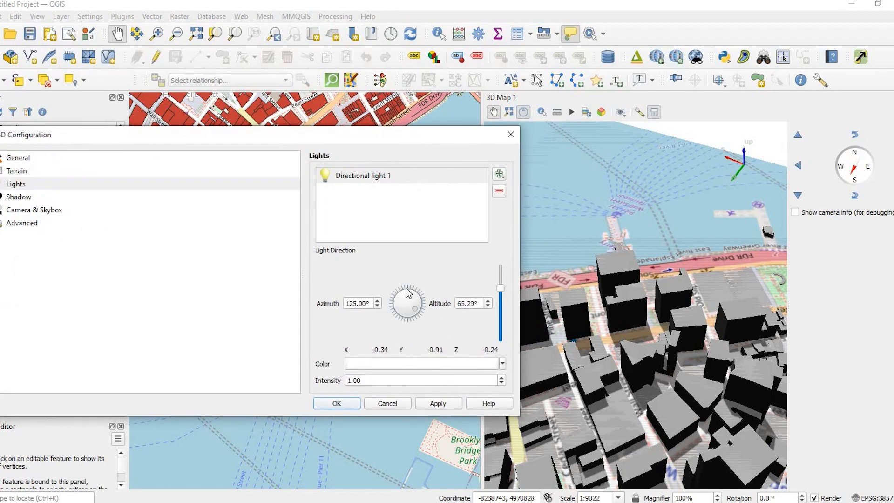
{"action": "left_click_drag", "start_coordinate": [412, 288], "coordinate": [404, 308]}
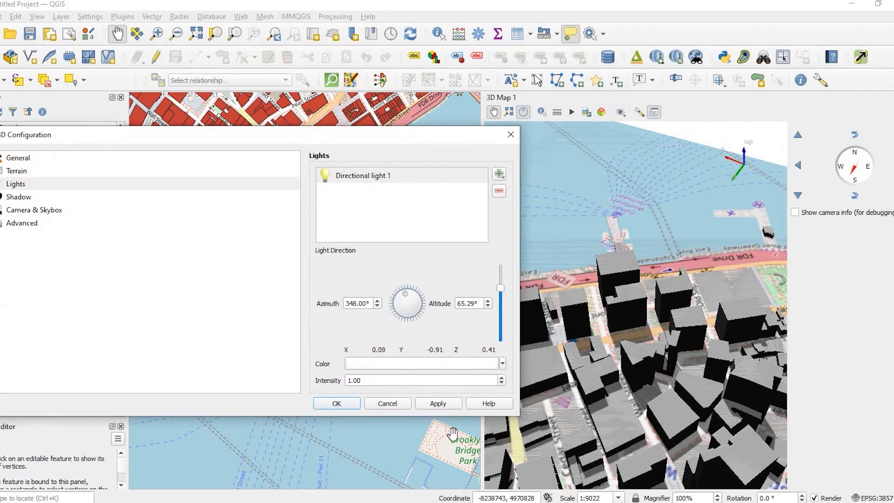
{"action": "left_click_drag", "start_coordinate": [411, 294], "coordinate": [400, 296]}
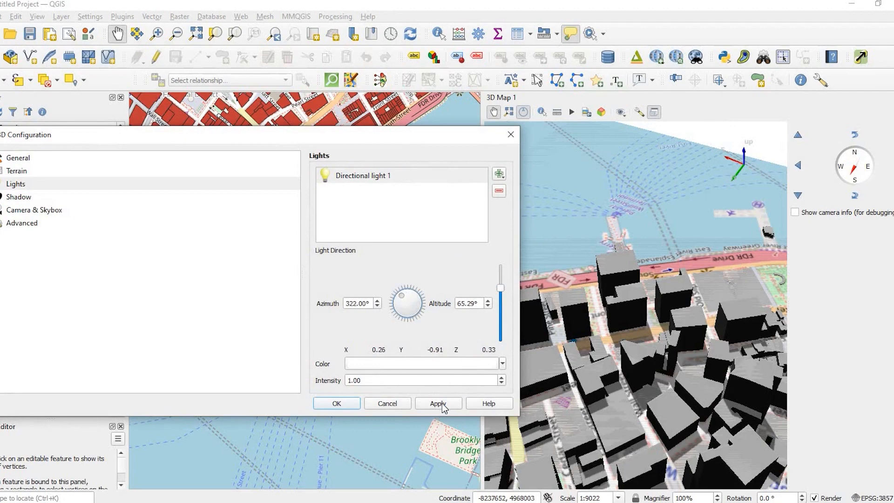
{"action": "left_click", "coordinate": [437, 403]}
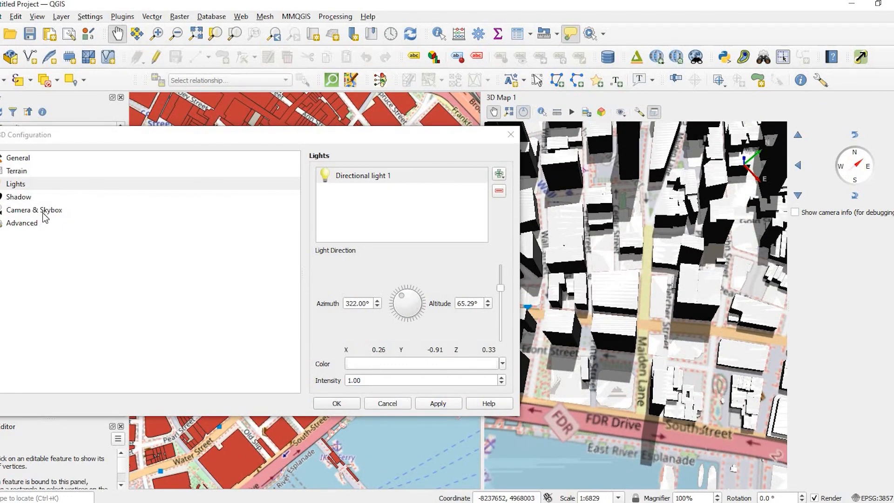
Review the Camera & Skybox and Shadow pages, then cancel the 3D Configuration
{"action": "left_click", "coordinate": [34, 211]}
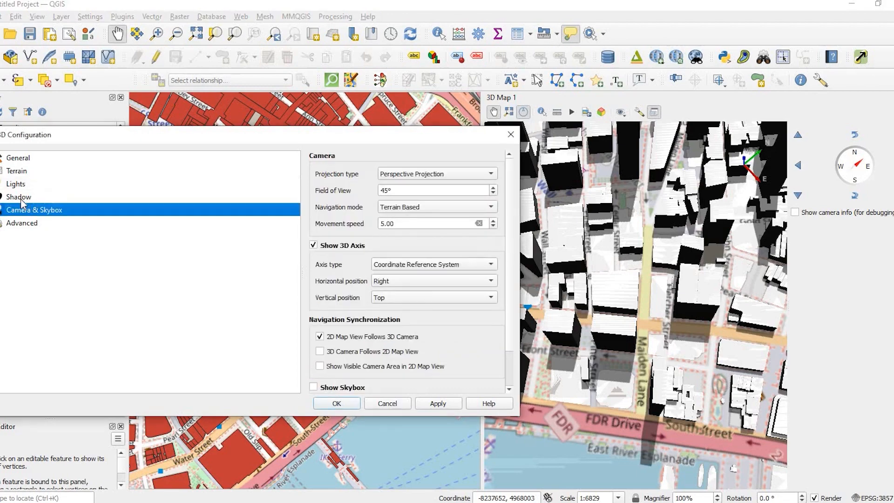
{"action": "left_click", "coordinate": [20, 197]}
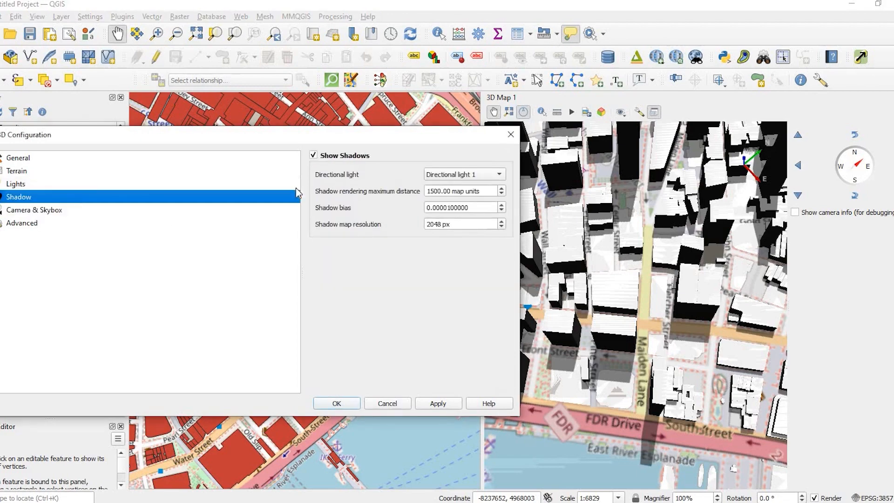
{"action": "left_click", "coordinate": [34, 210]}
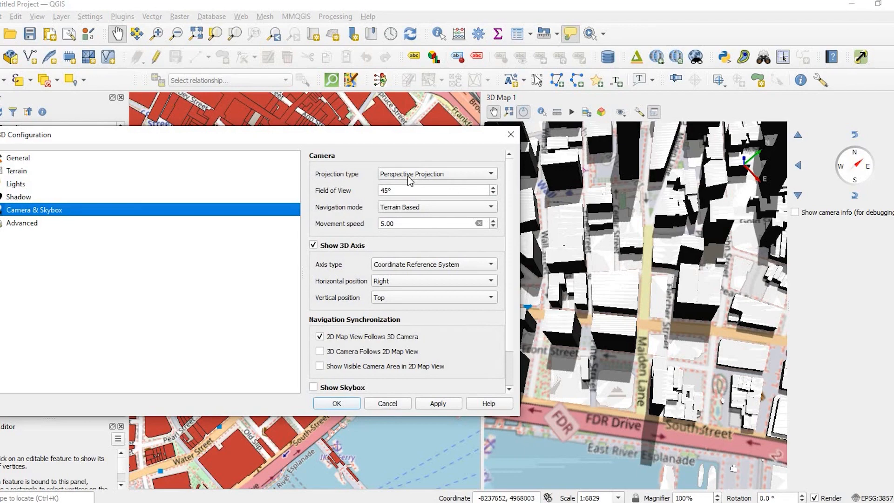
{"action": "mouse_move", "coordinate": [402, 406]}
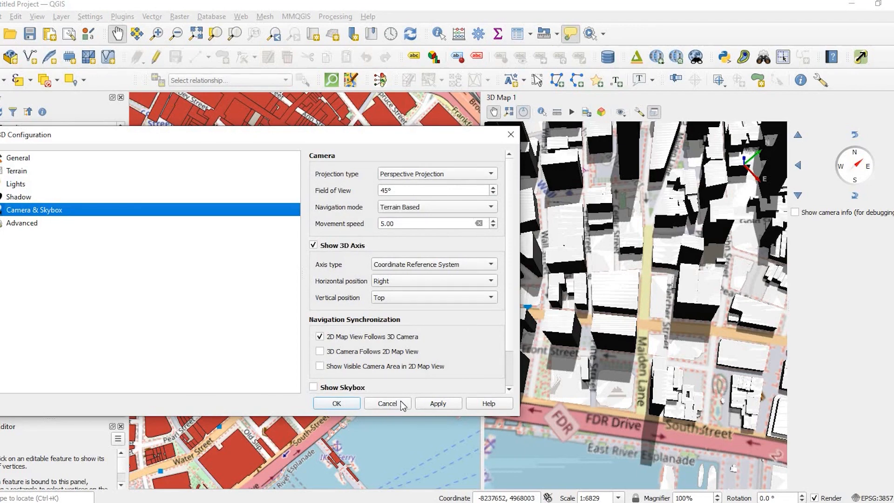
{"action": "left_click", "coordinate": [386, 404]}
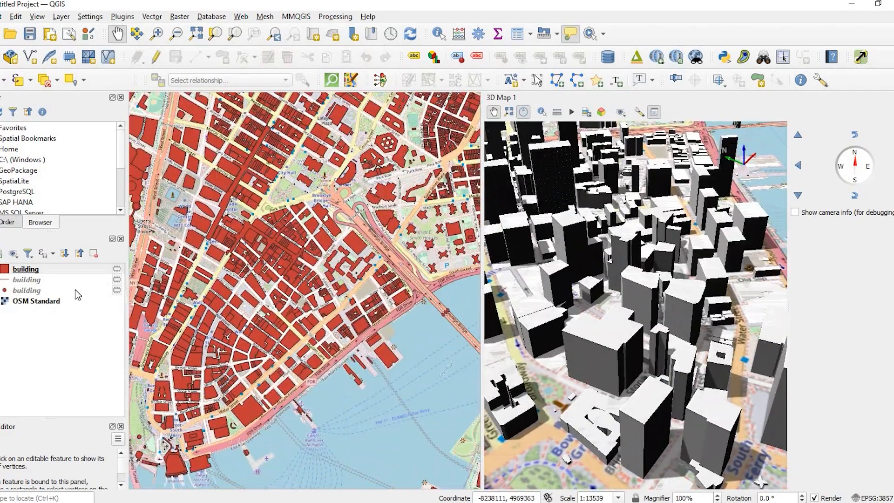
Give the building layer a fixed 3D extrusion of 20, applied and confirmed
{"action": "left_click", "coordinate": [26, 269]}
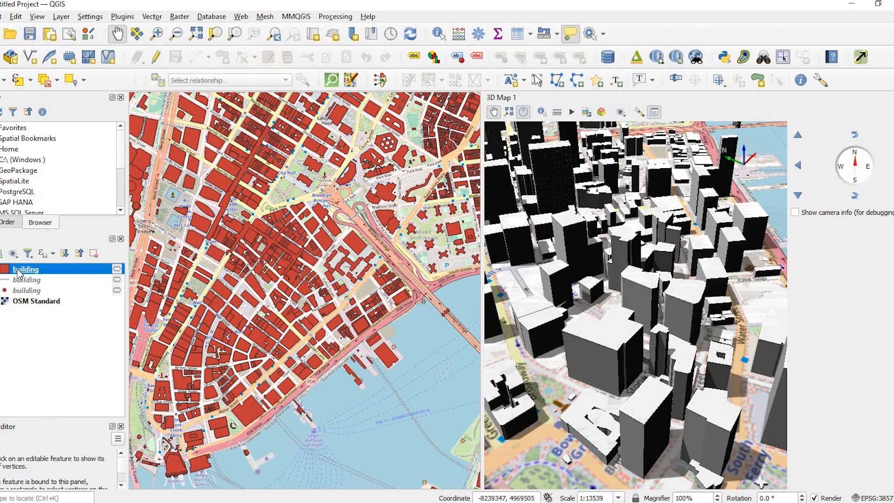
{"action": "double_click", "coordinate": [26, 269]}
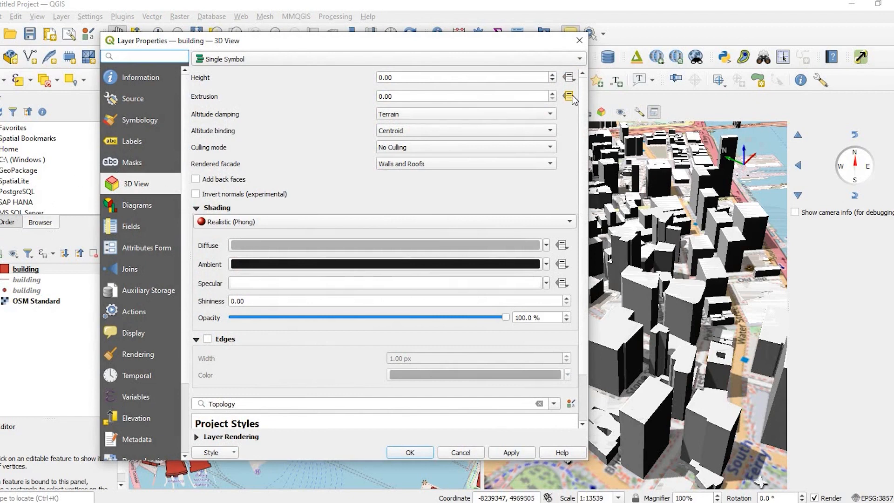
{"action": "left_click", "coordinate": [569, 96]}
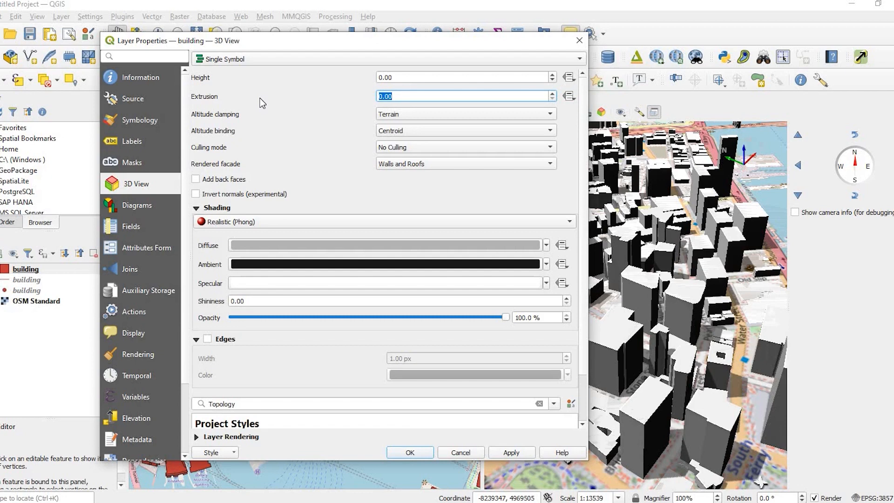
{"action": "type", "text": "20"}
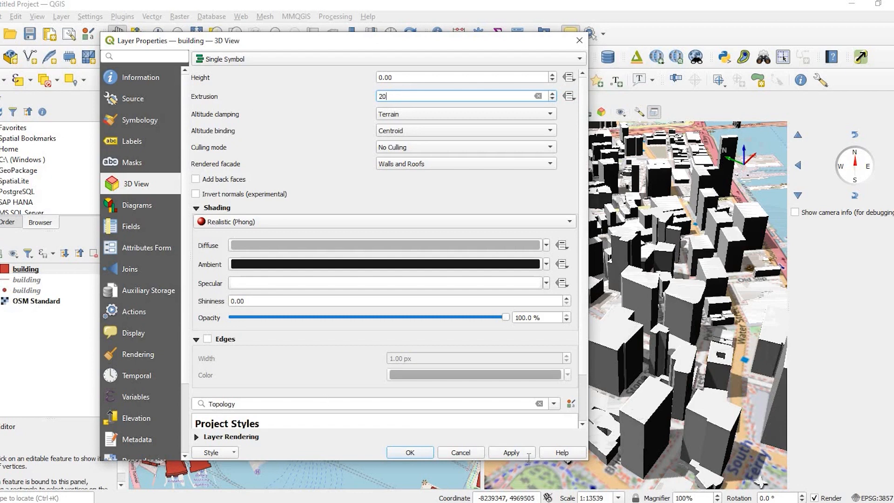
{"action": "left_click", "coordinate": [511, 452]}
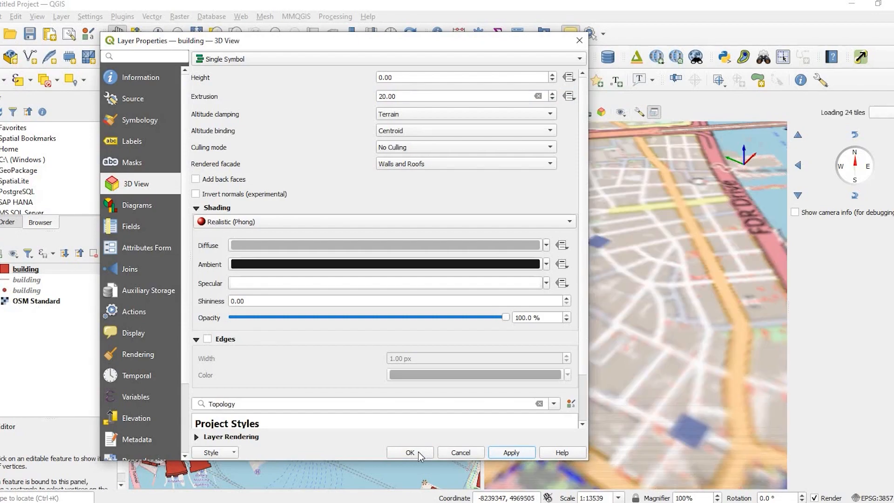
{"action": "left_click", "coordinate": [409, 452]}
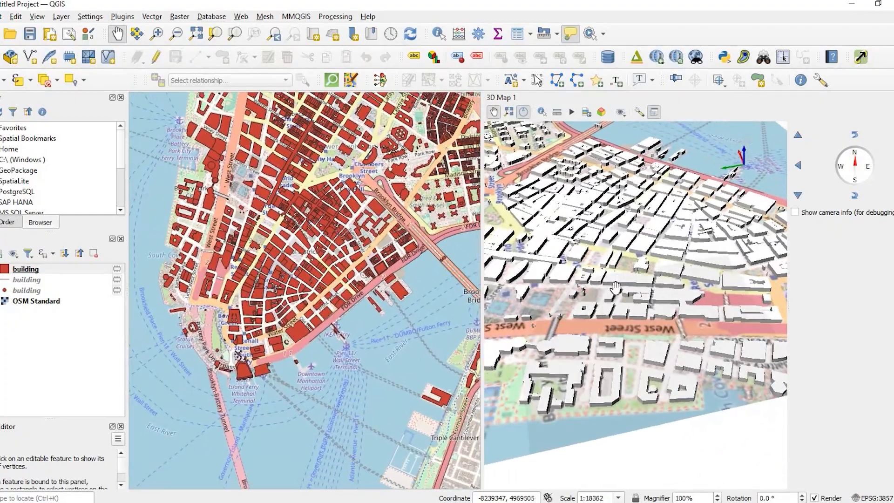
{"action": "scroll", "scroll_direction": "down", "scroll_amount": 3}
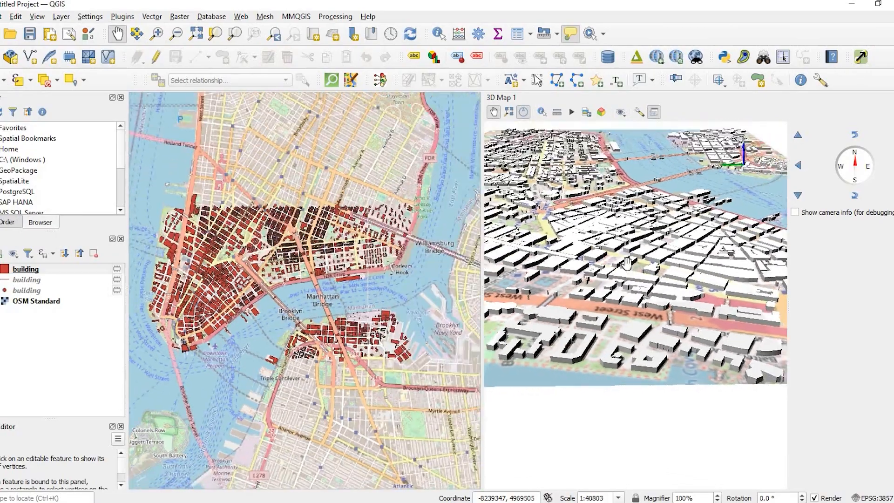
{"action": "scroll", "scroll_direction": "down", "scroll_amount": 3}
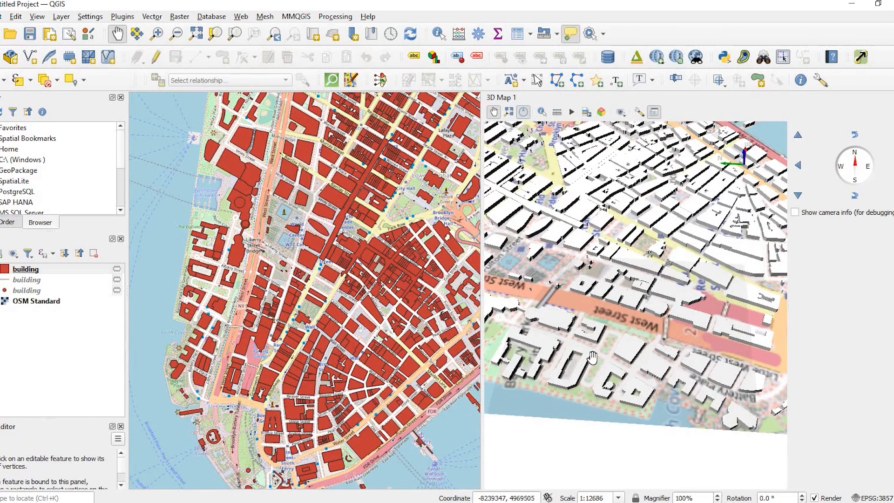
{"action": "mouse_move", "coordinate": [609, 355]}
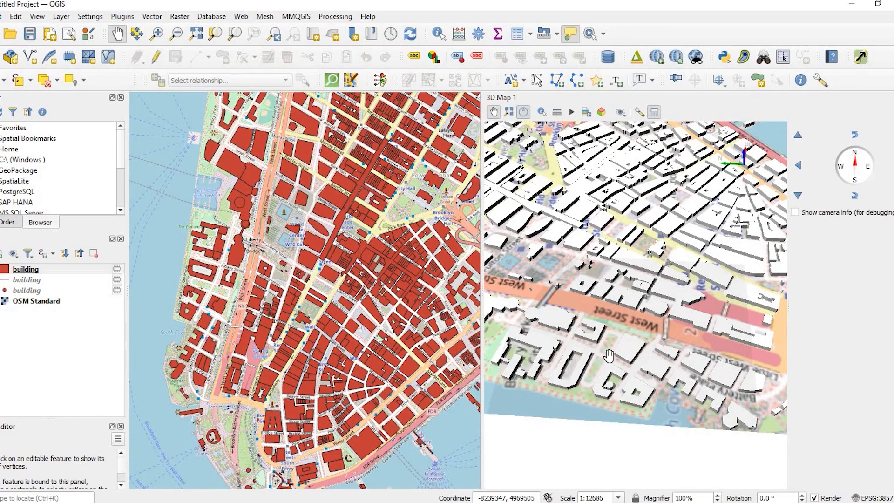
{"action": "mouse_move", "coordinate": [644, 333]}
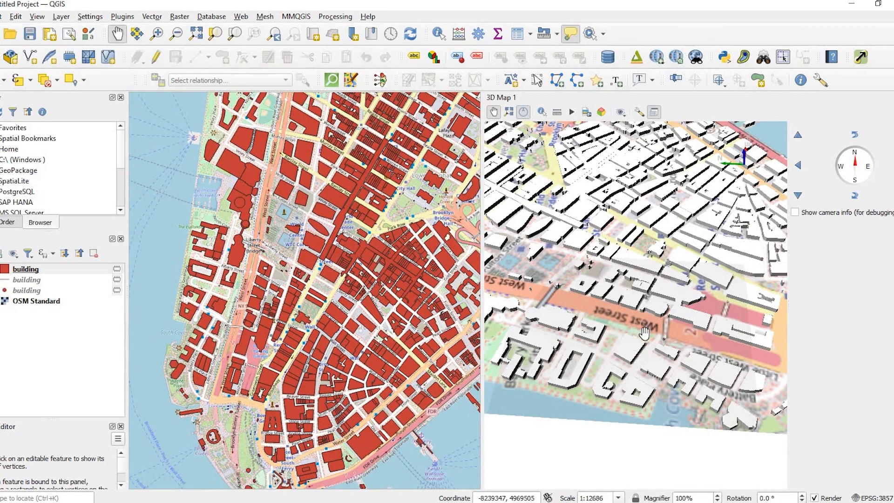
{"action": "mouse_move", "coordinate": [663, 341]}
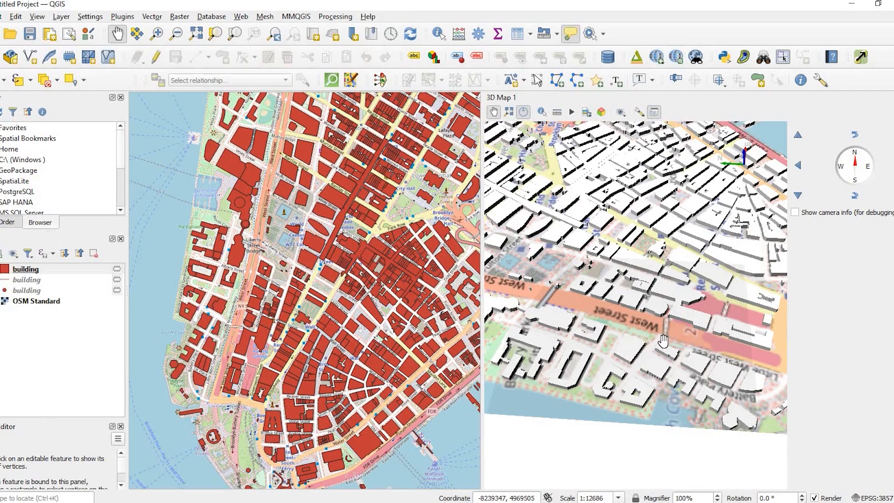
{"action": "mouse_move", "coordinate": [668, 267]}
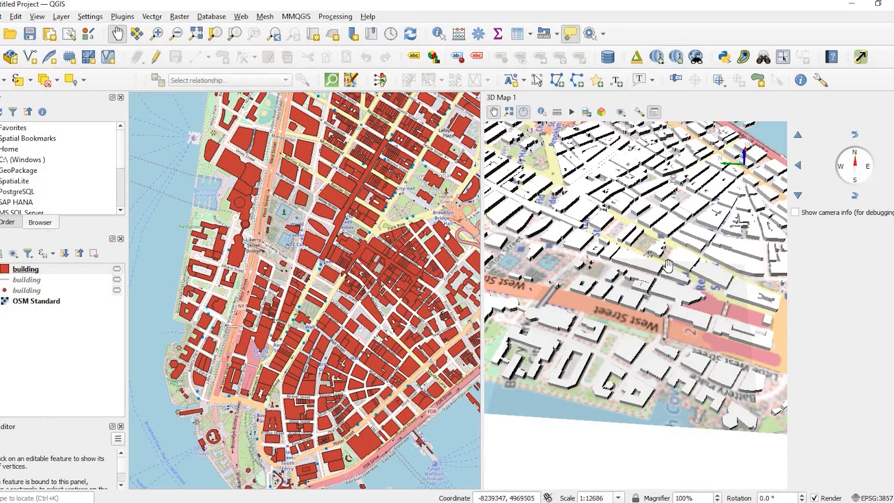